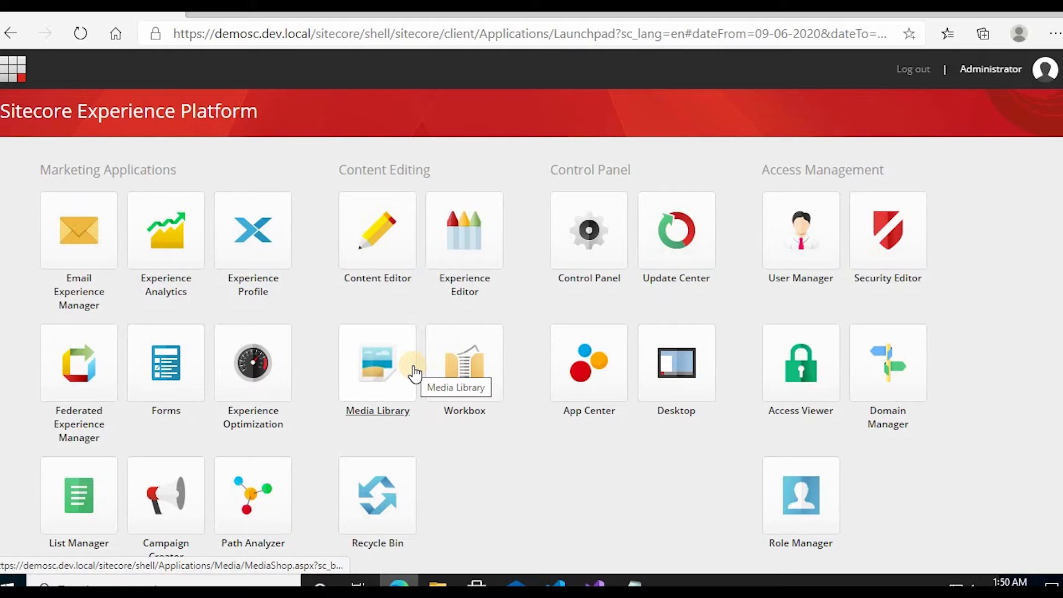
Step: Launch Windows PowerShell as Administrator from Start search, approving the UAC prompt
left_click(10, 586)
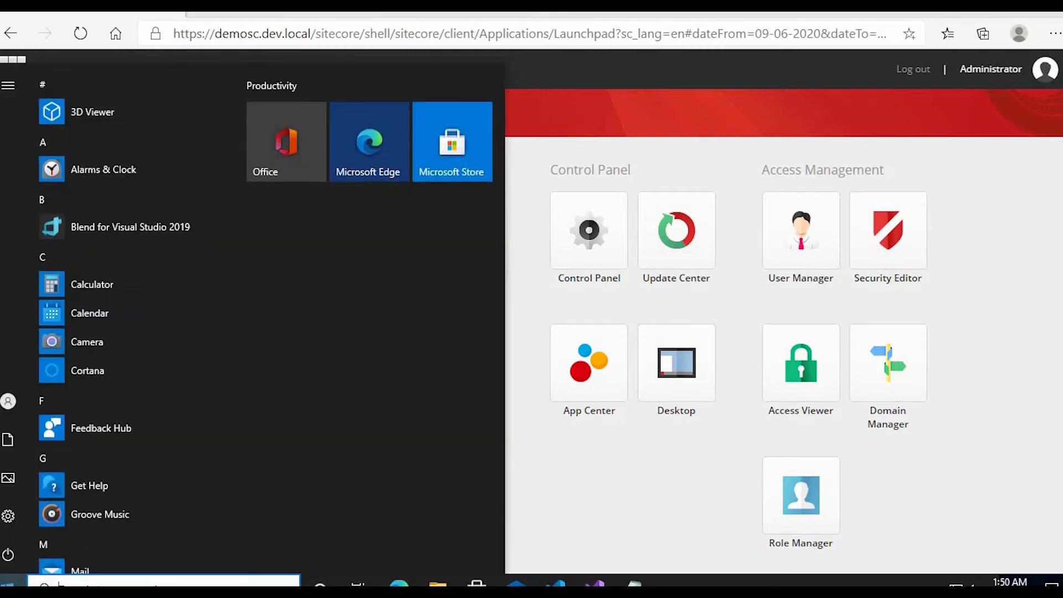
type("powe")
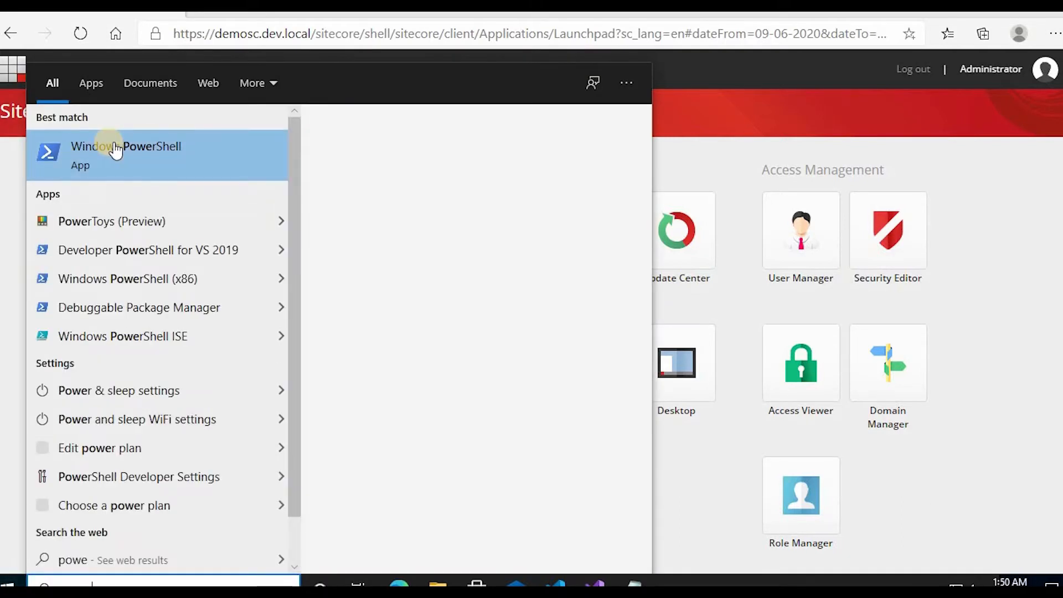
right_click(126, 154)
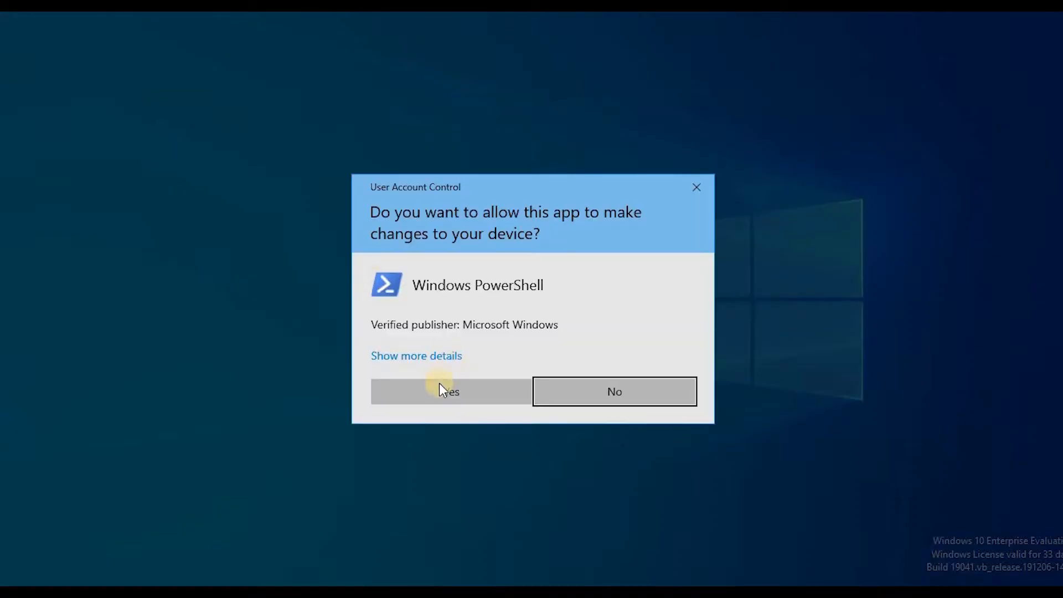
left_click(449, 391)
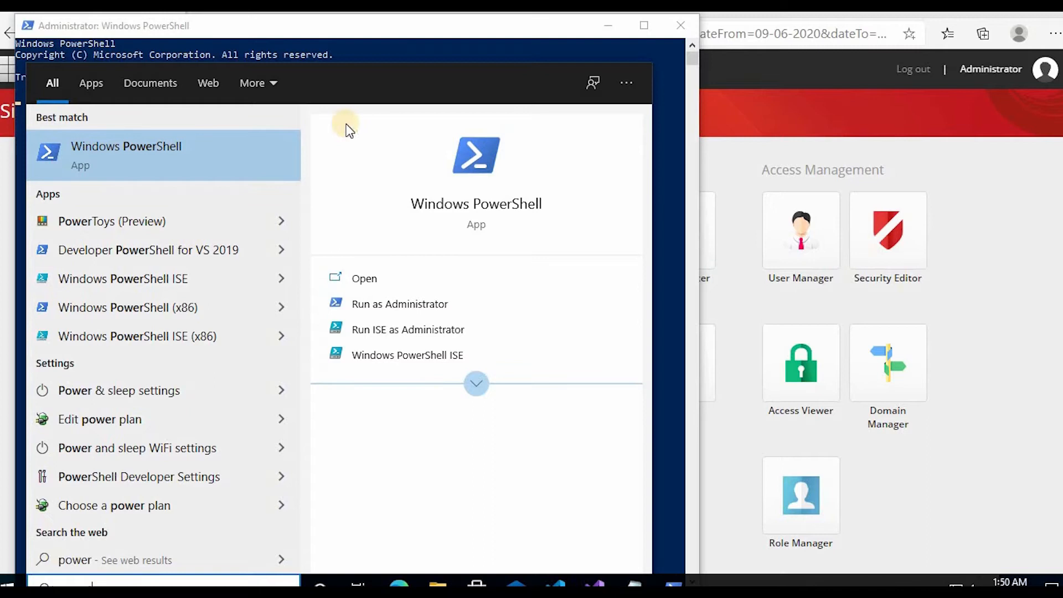
left_click(399, 304)
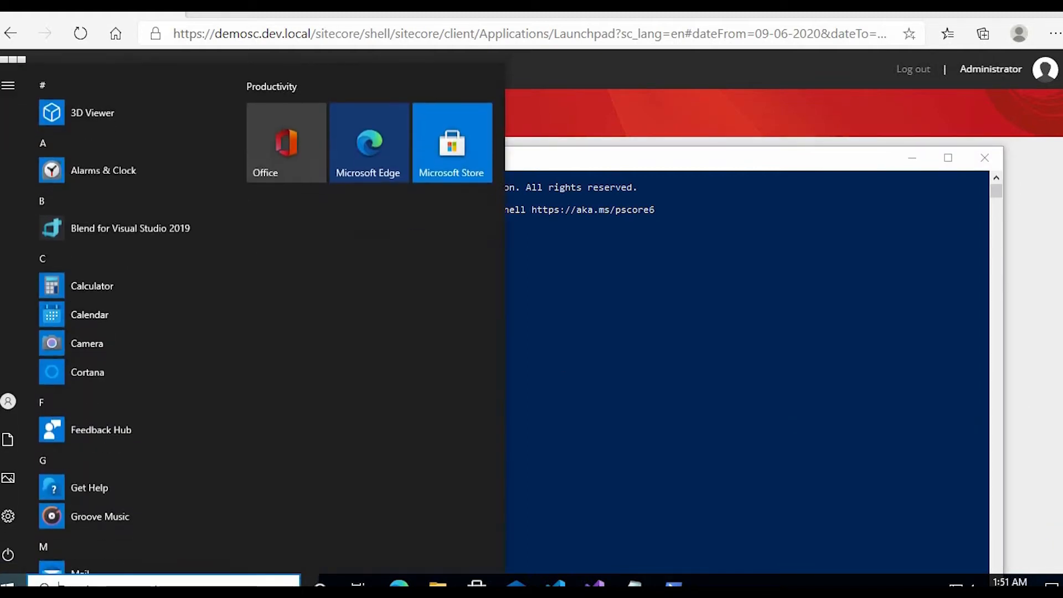
Step: Open IIS Manager and inspect Demosc.dev.local's bindings: https on 443, http on 80
type("in")
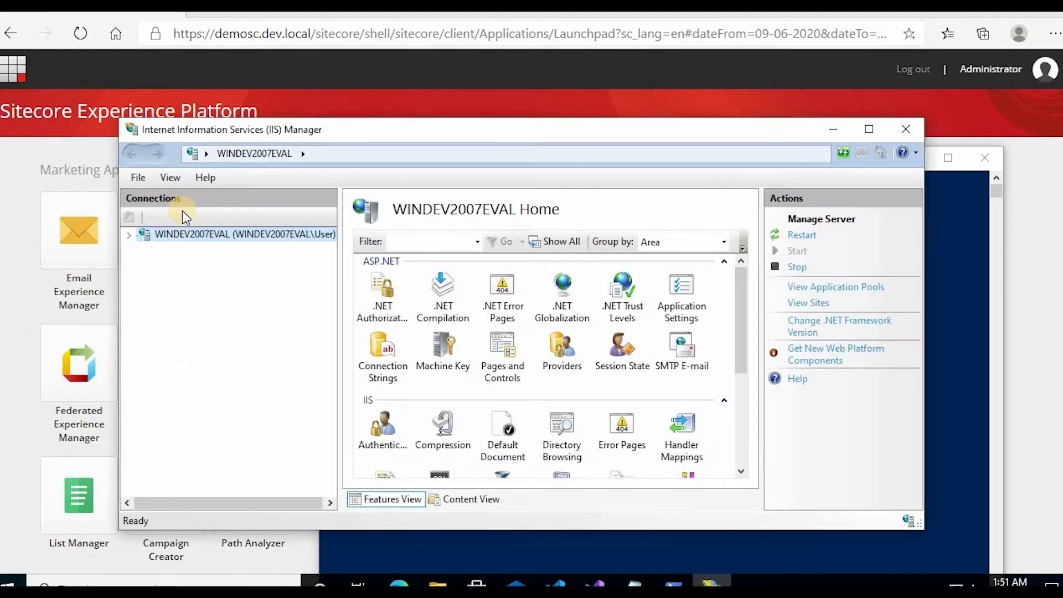
left_click(128, 233)
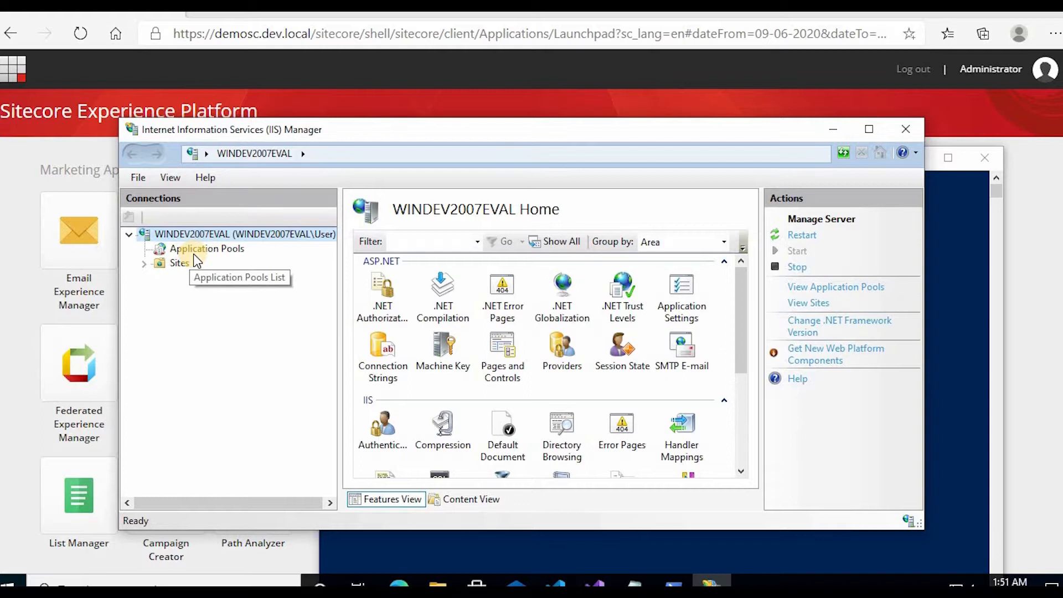
left_click(180, 262)
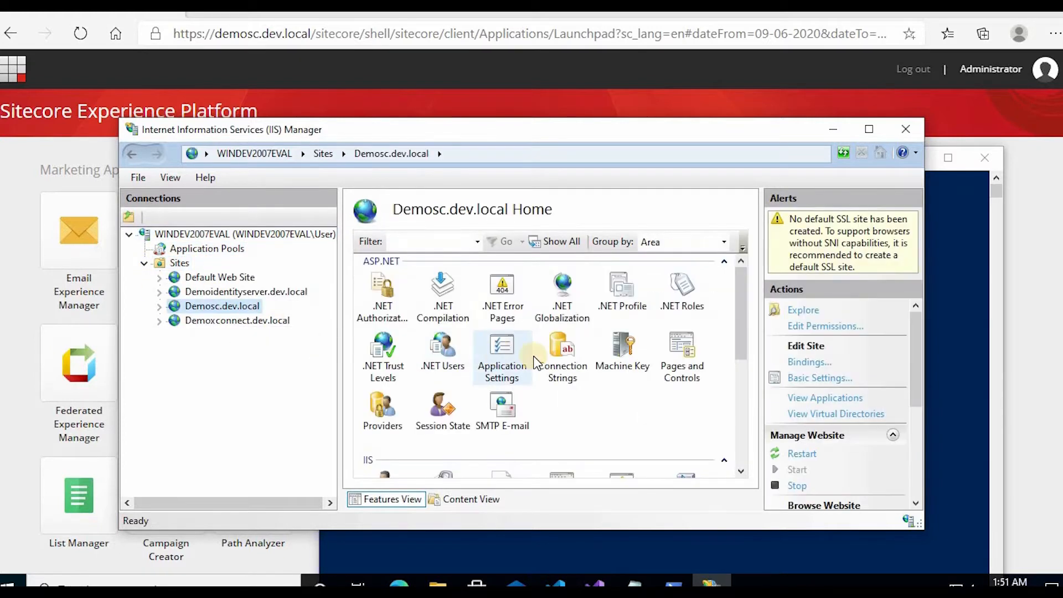
left_click(809, 361)
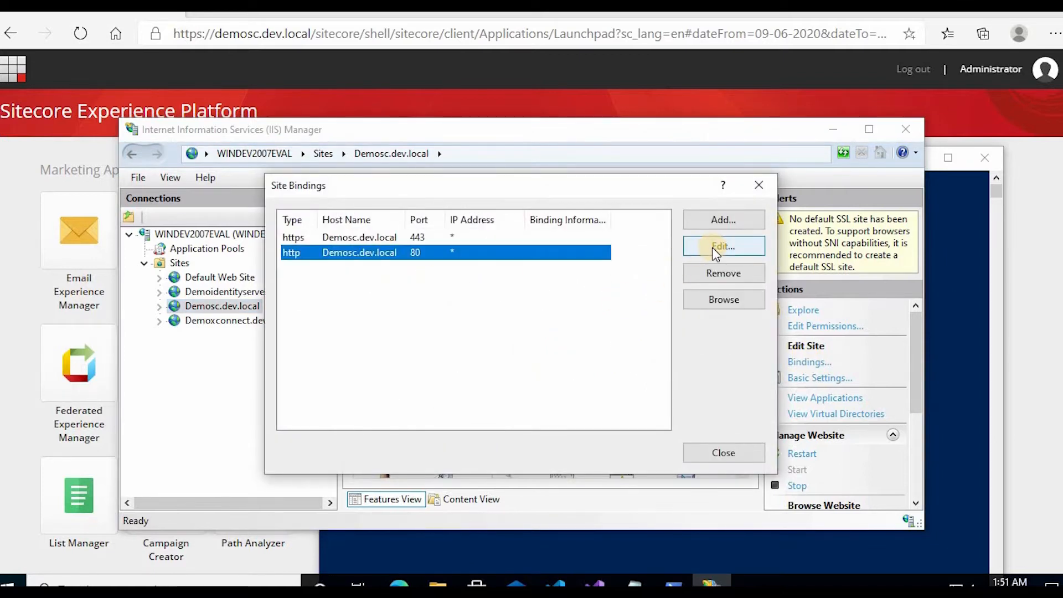
left_click(722, 245)
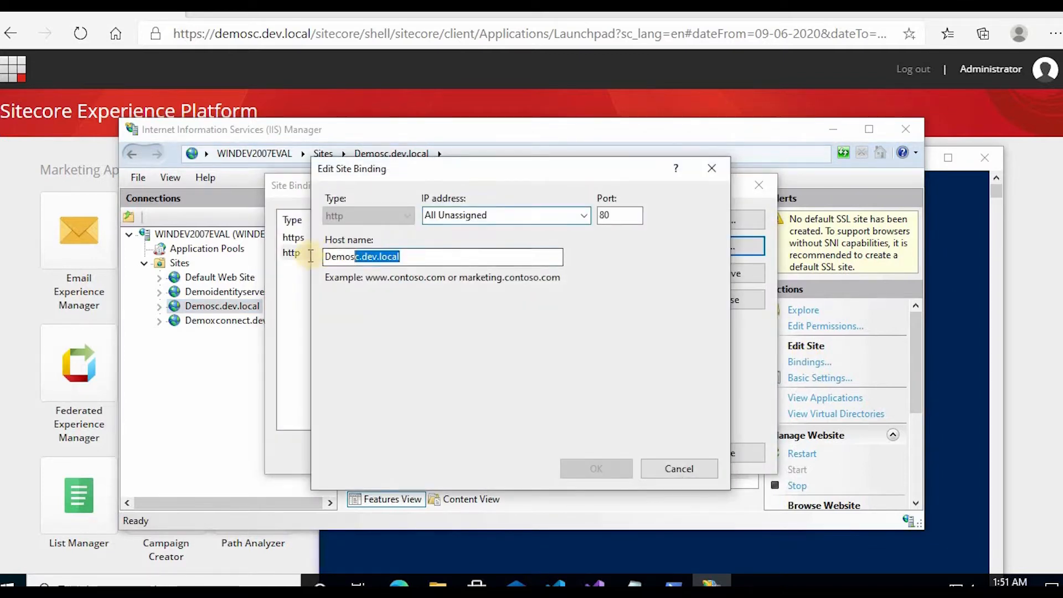
left_click(677, 468)
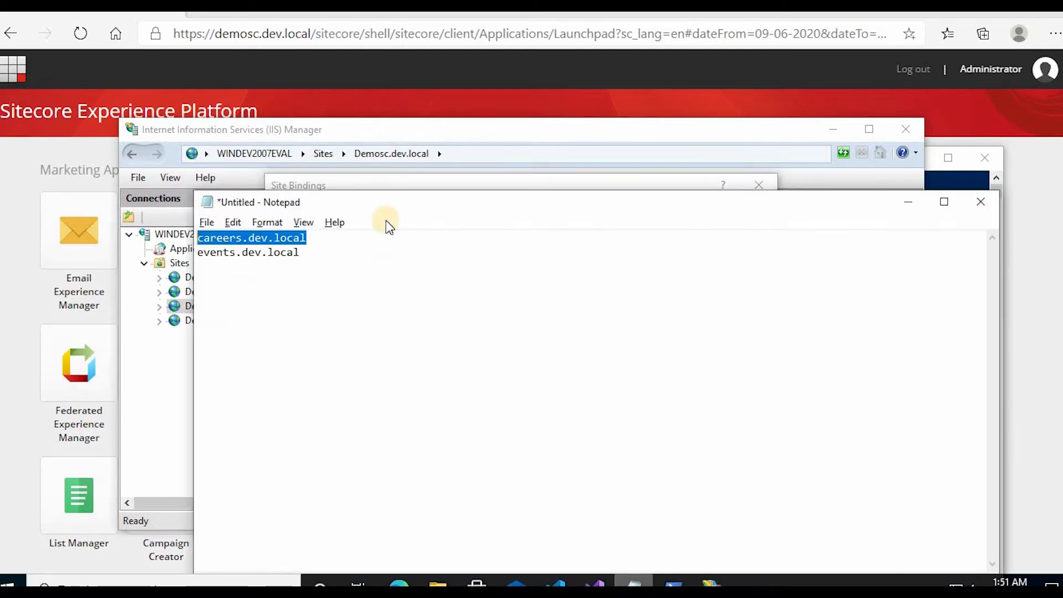
Step: Add Demosc.dev.local below the host names in Notepad and close the Site Bindings dialog
left_click(314, 257)
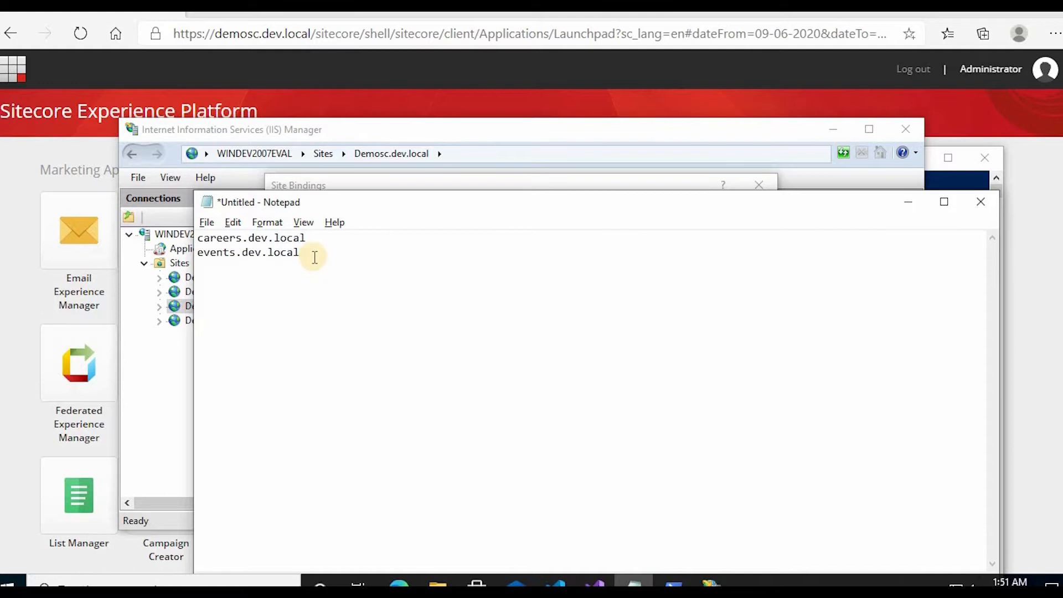
type("Demosc.dev.local")
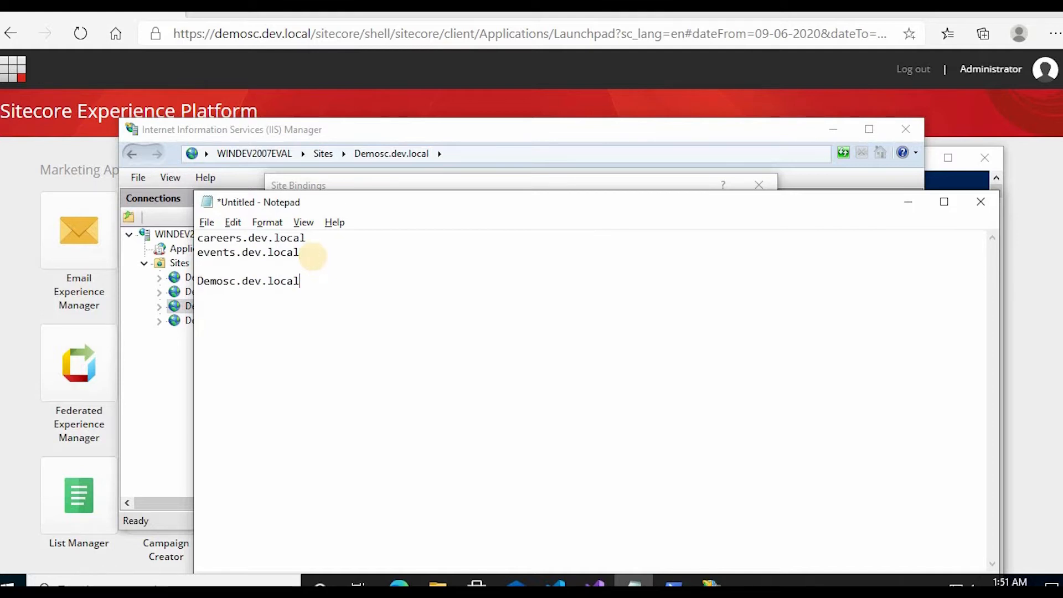
mouse_move(908, 132)
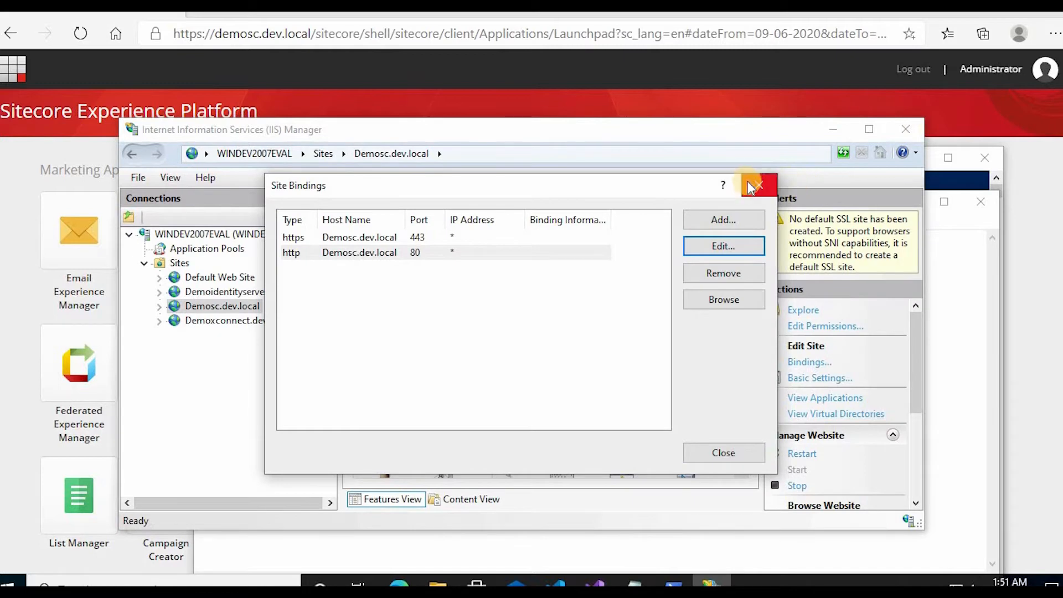
left_click(752, 185)
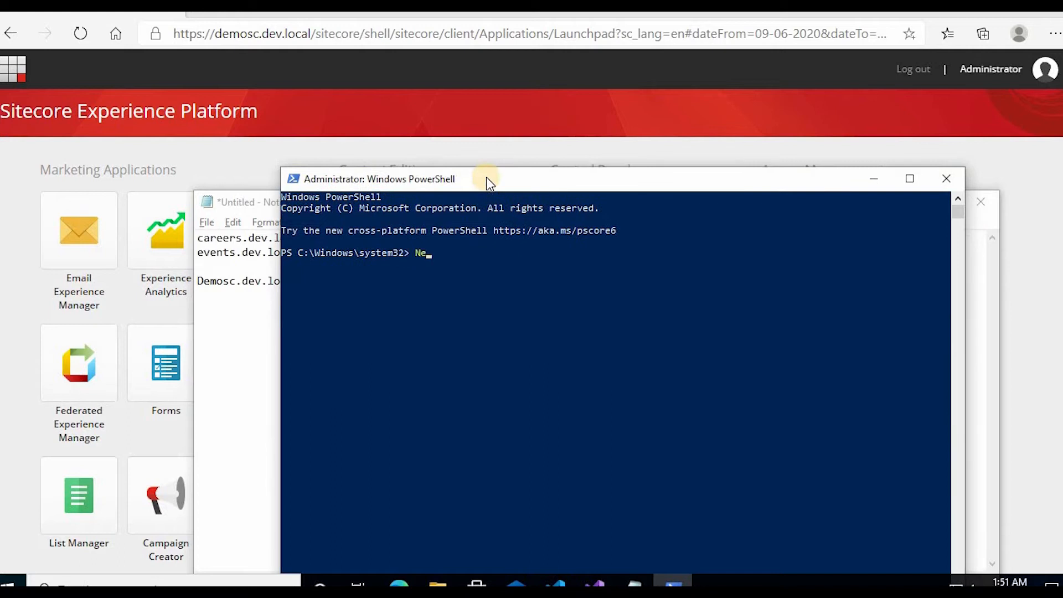
Step: Run New-WebBinding -Name Demosc.dev.local -HostHeader careers.dev.local in the admin PowerShell
type("w-")
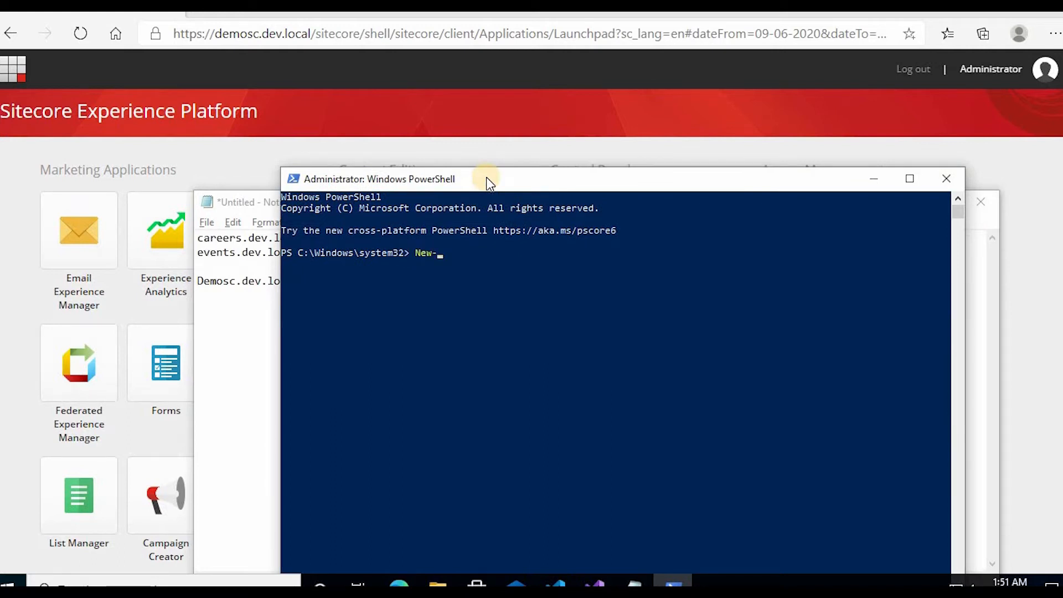
type("WebB")
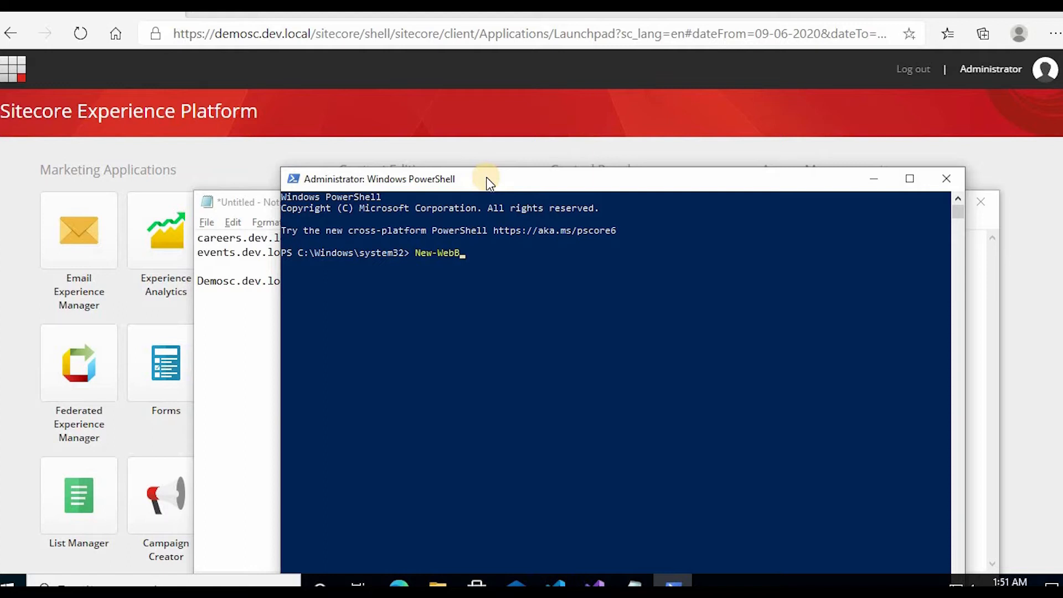
type("inding")
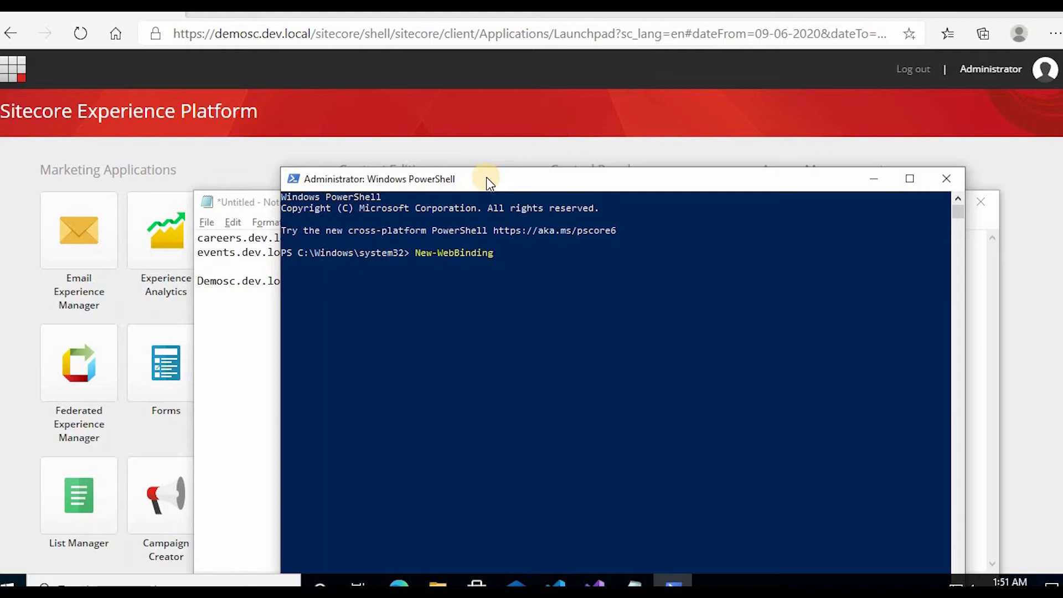
type("-Na")
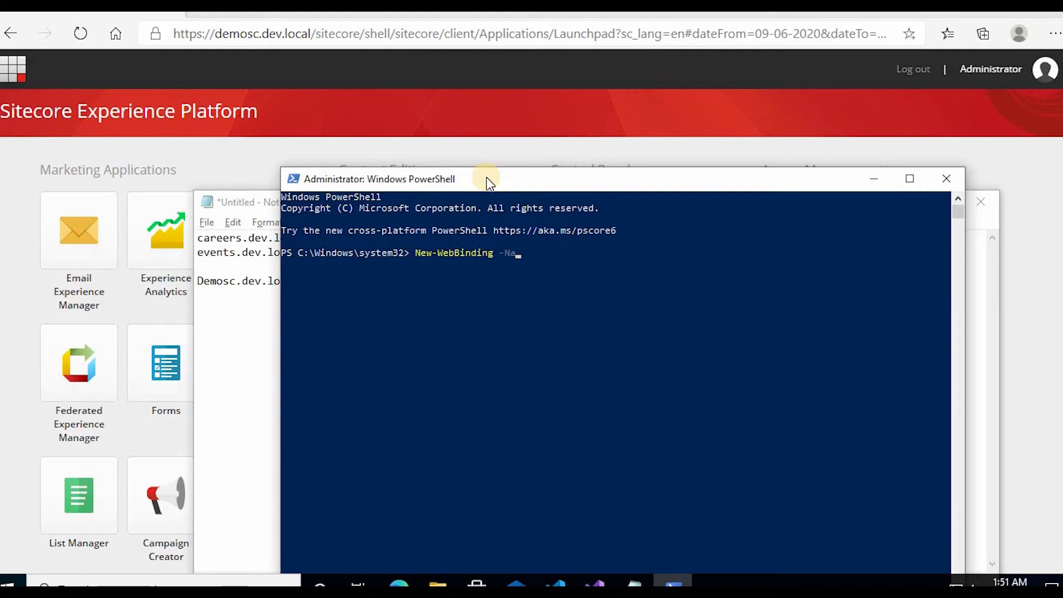
type("me")
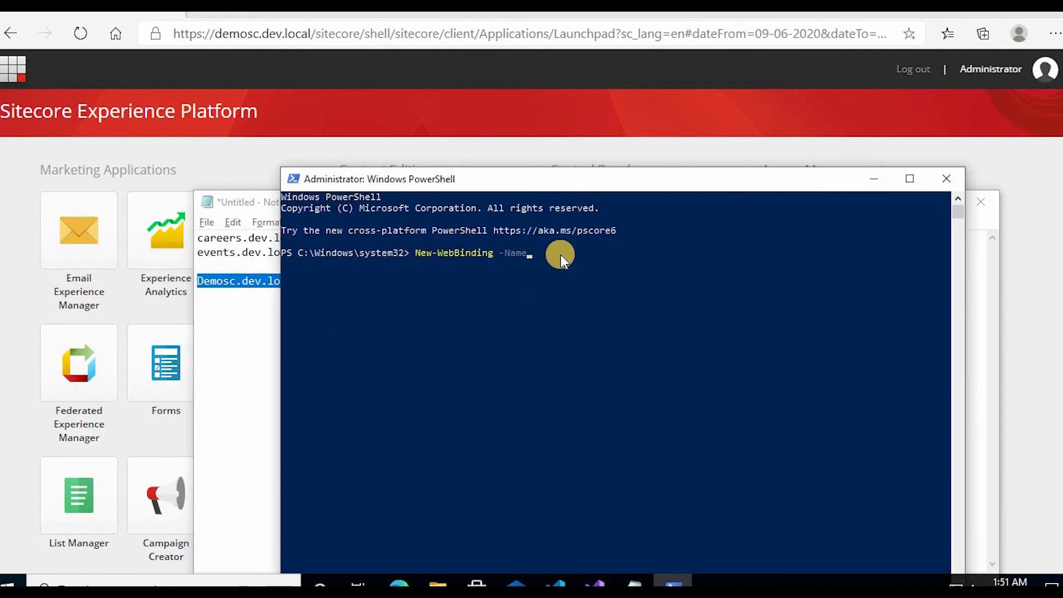
type("Demosc.dev.local")
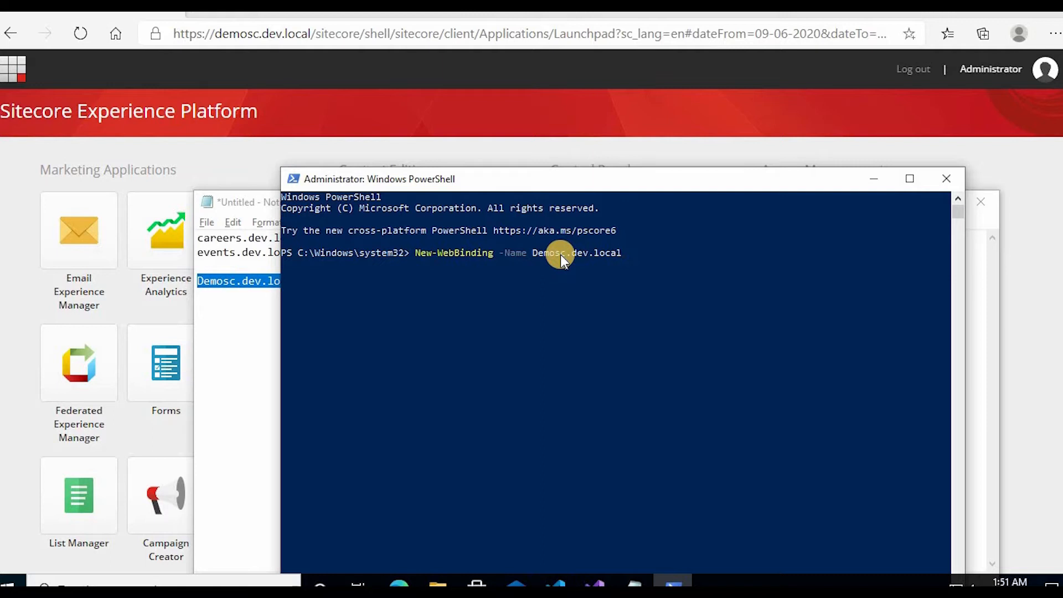
type("-HostHeader")
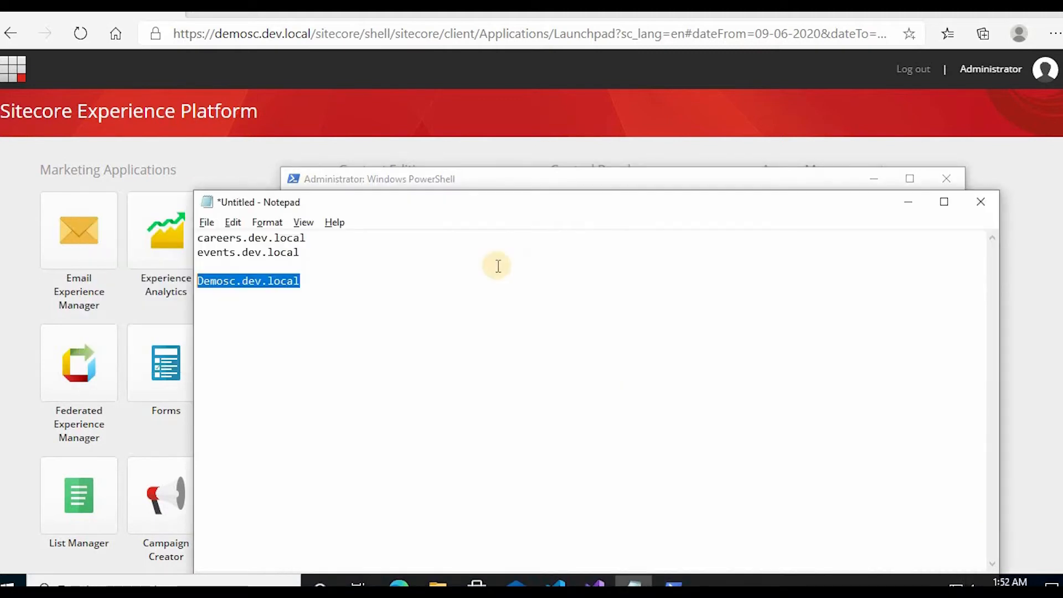
double_click(248, 251)
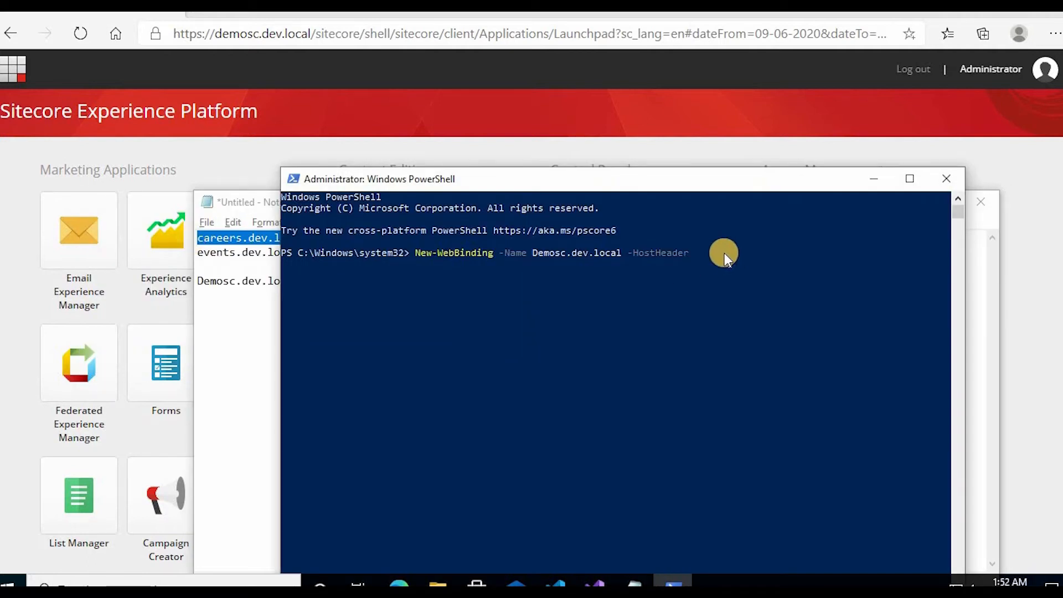
key("Return")
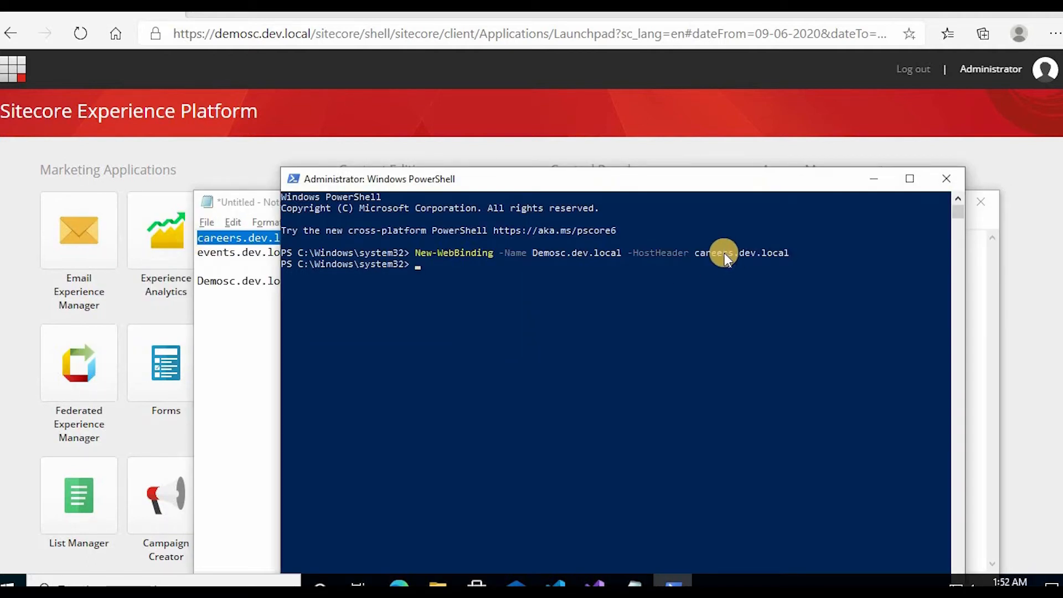
key("Up")
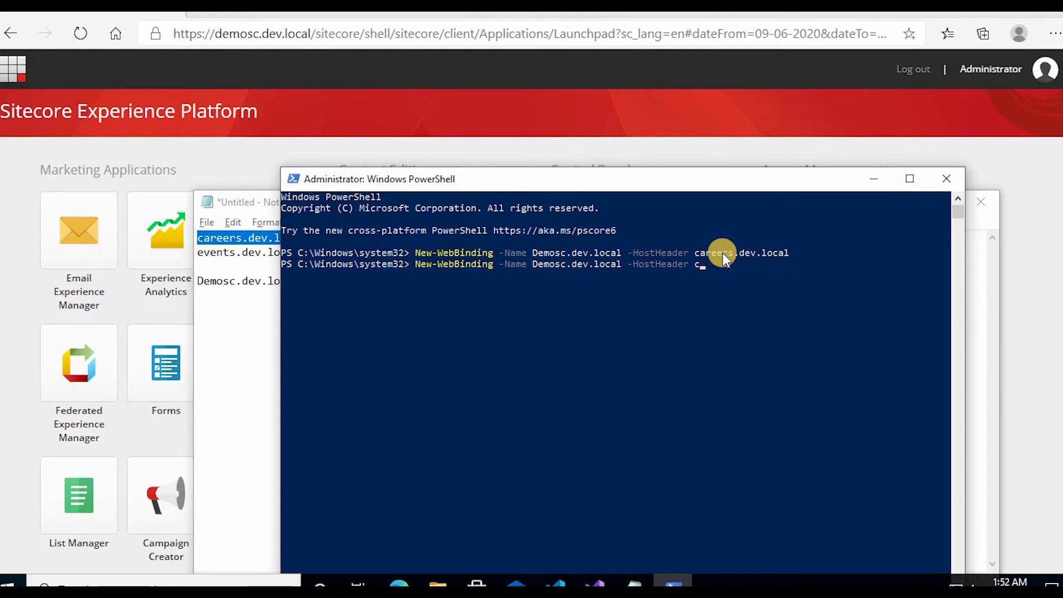
Step: Rerun the recalled New-WebBinding command with host header events.dev.local from the notes
left_click(238, 202)
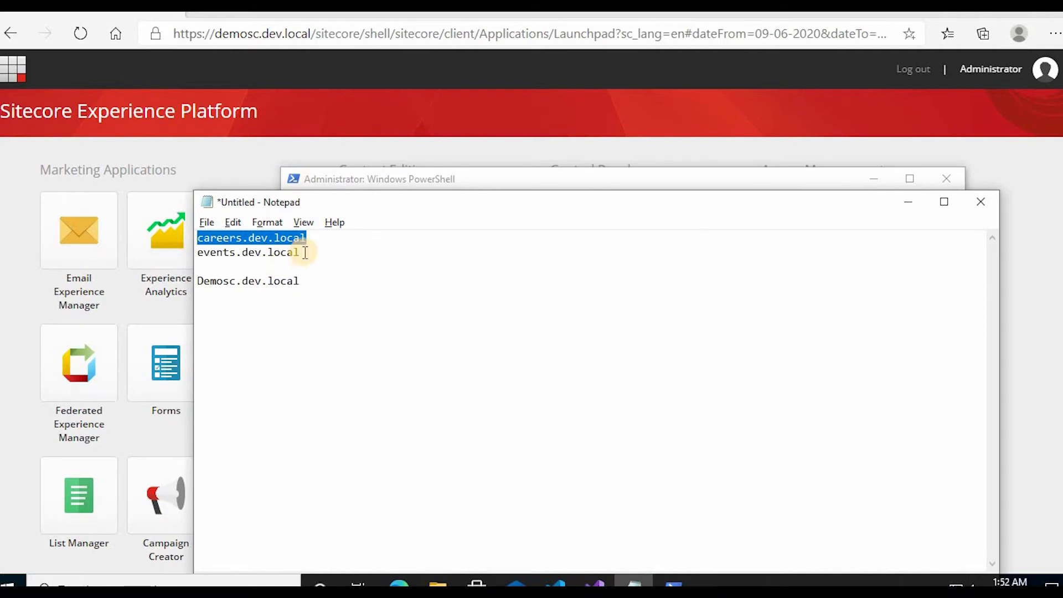
double_click(247, 251)
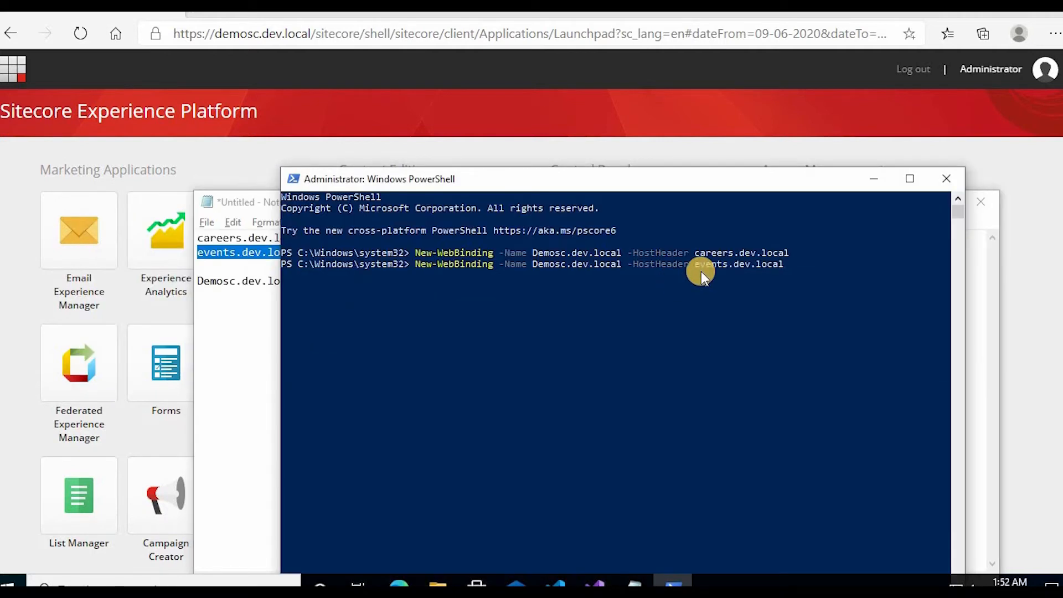
key("Return")
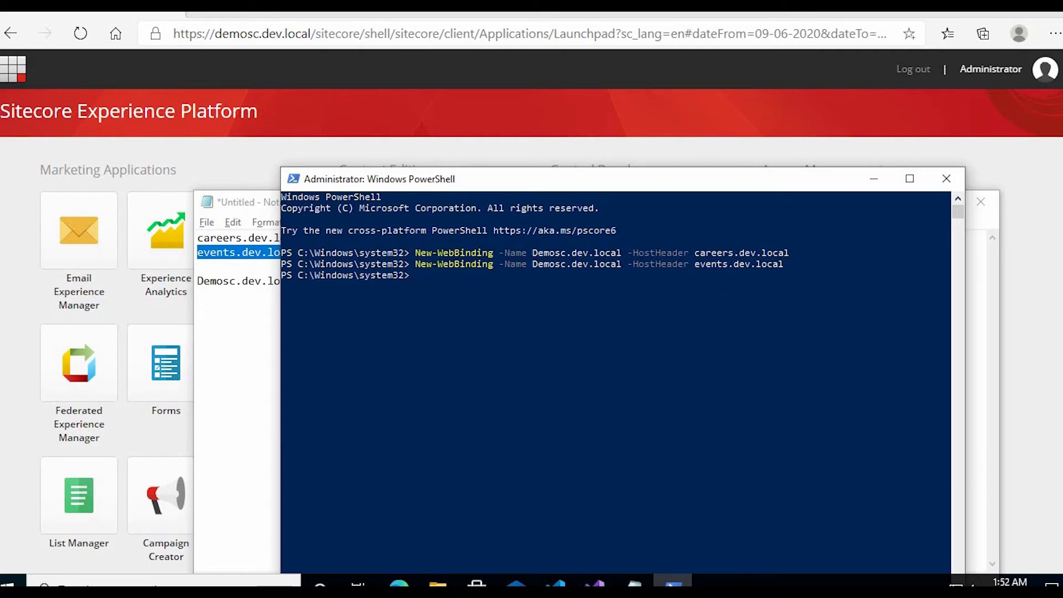
left_click(10, 584)
type("in")
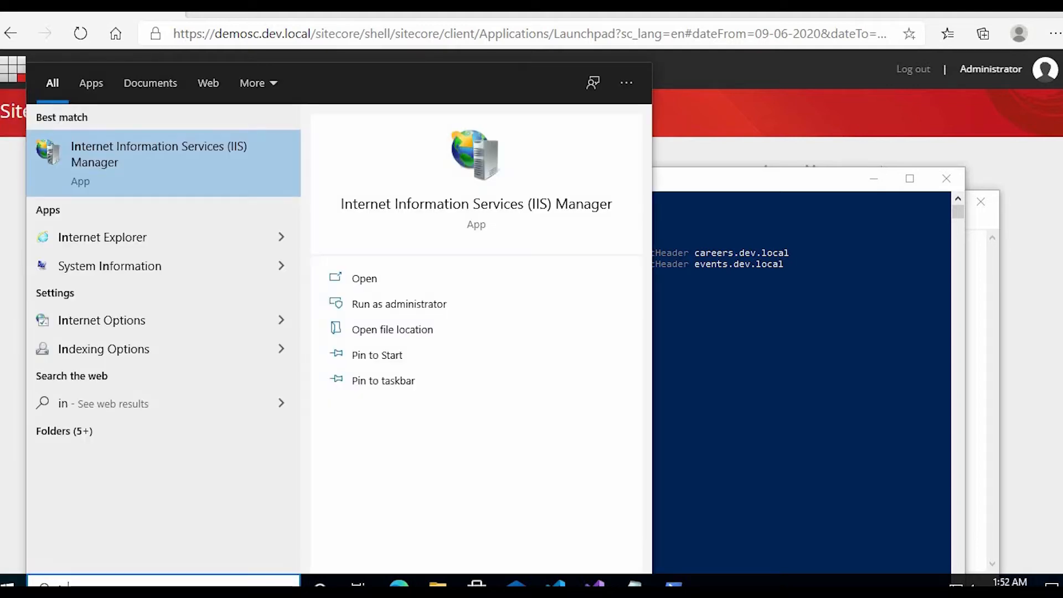
Step: Check in IIS Manager that Demosc.dev.local has careers.dev.local and events.dev.local port 80 bindings
type("et")
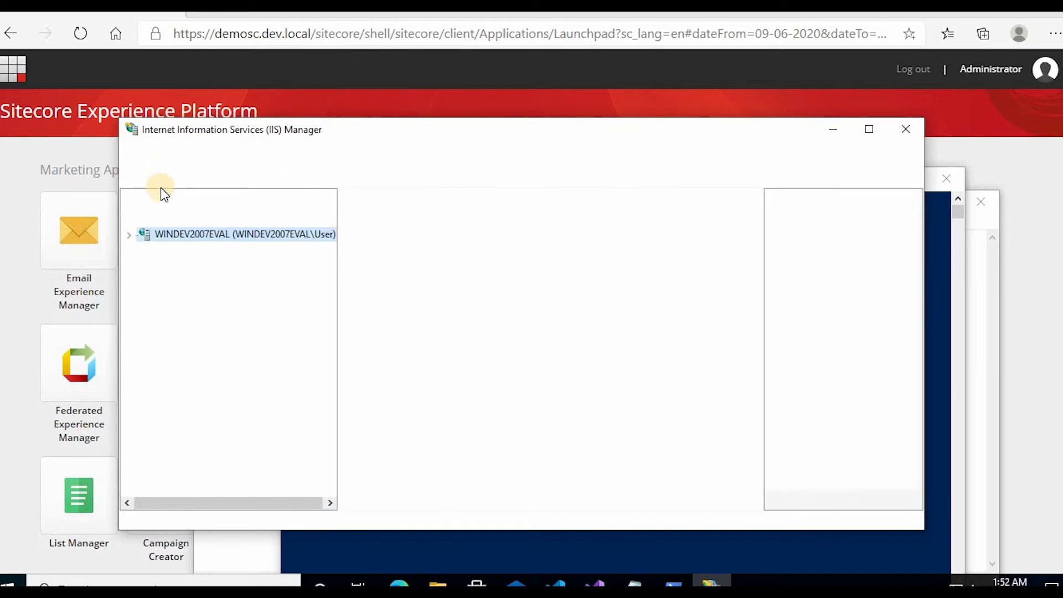
left_click(128, 234)
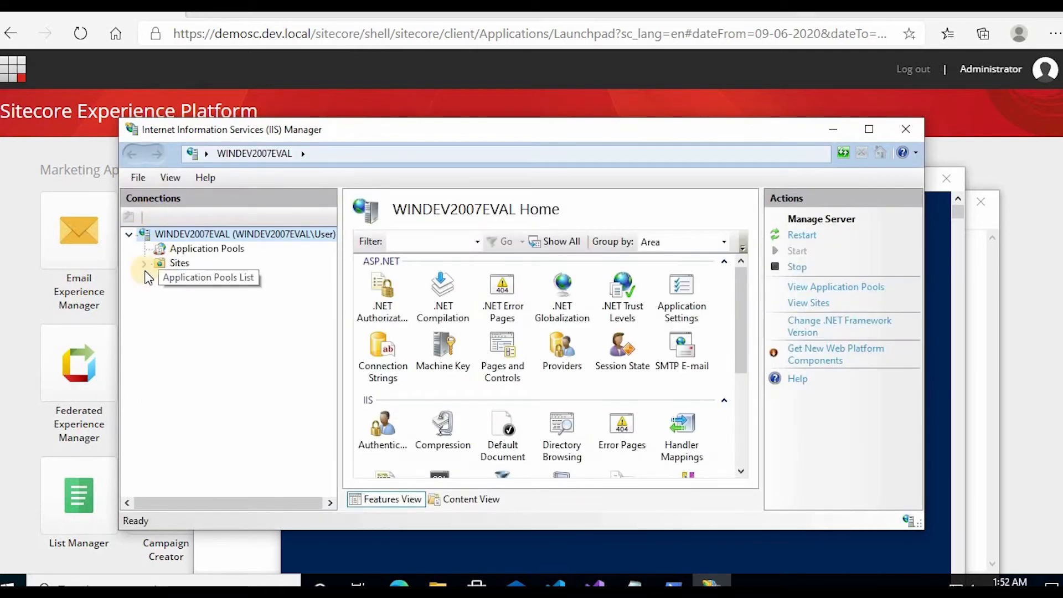
left_click(145, 263)
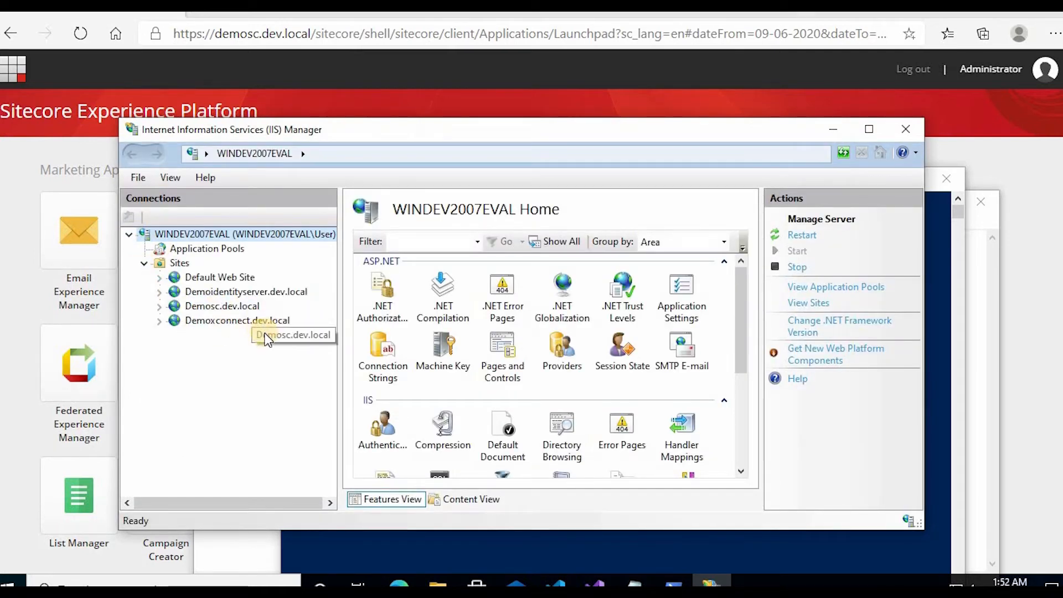
left_click(806, 362)
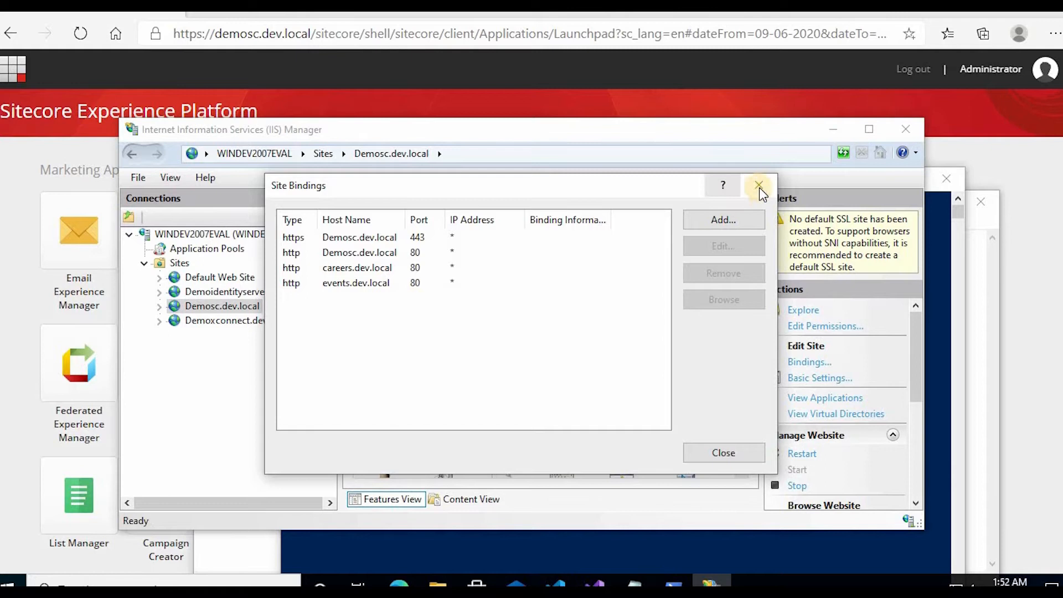
left_click(758, 185)
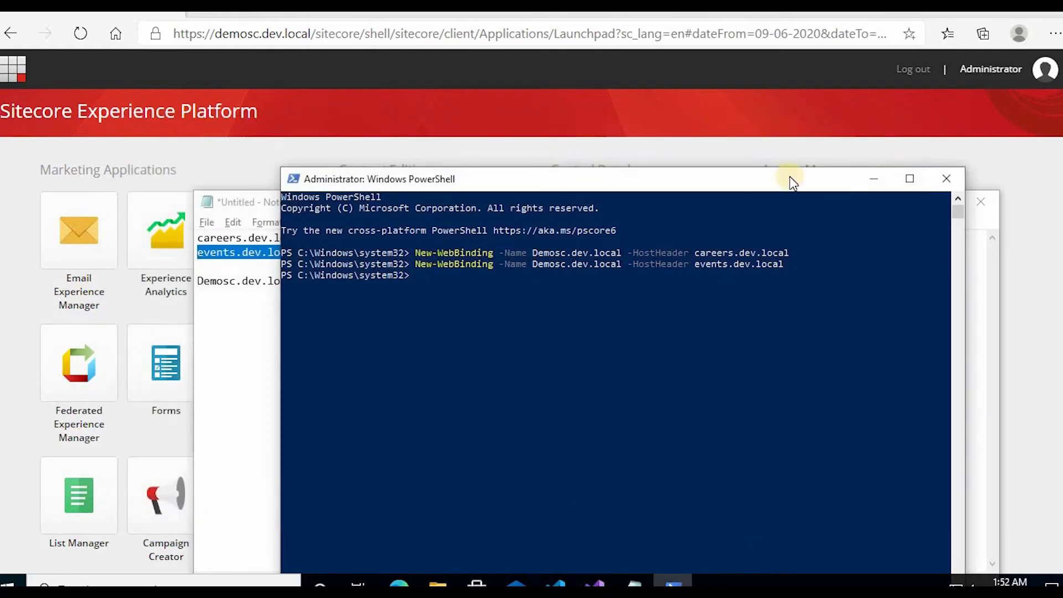
mouse_move(541, 303)
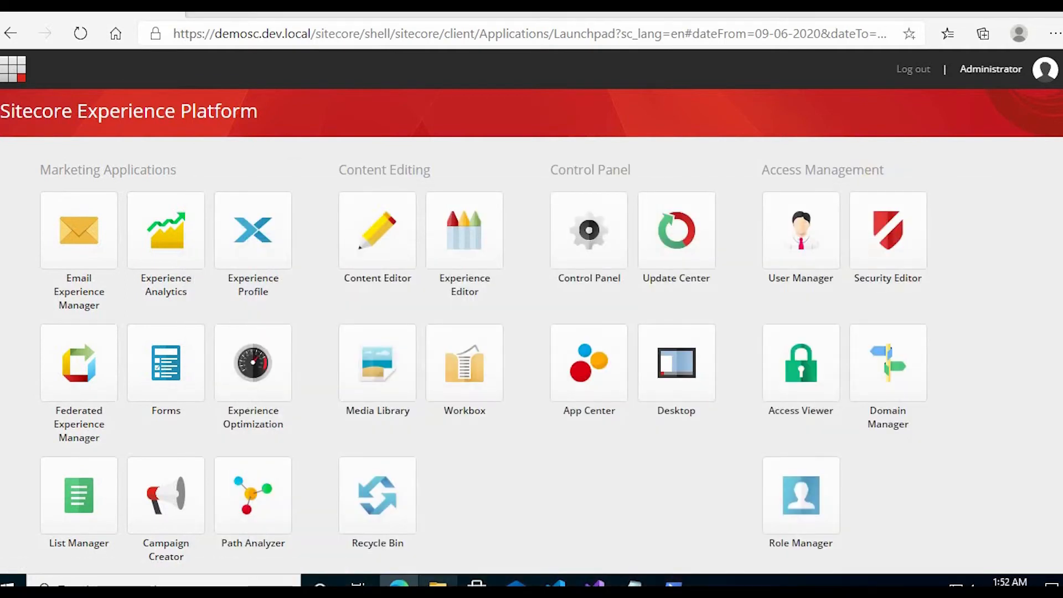
Step: Browse File Explorer to C:\Windows\System32\drivers\etc to reach the hosts file
left_click(436, 585)
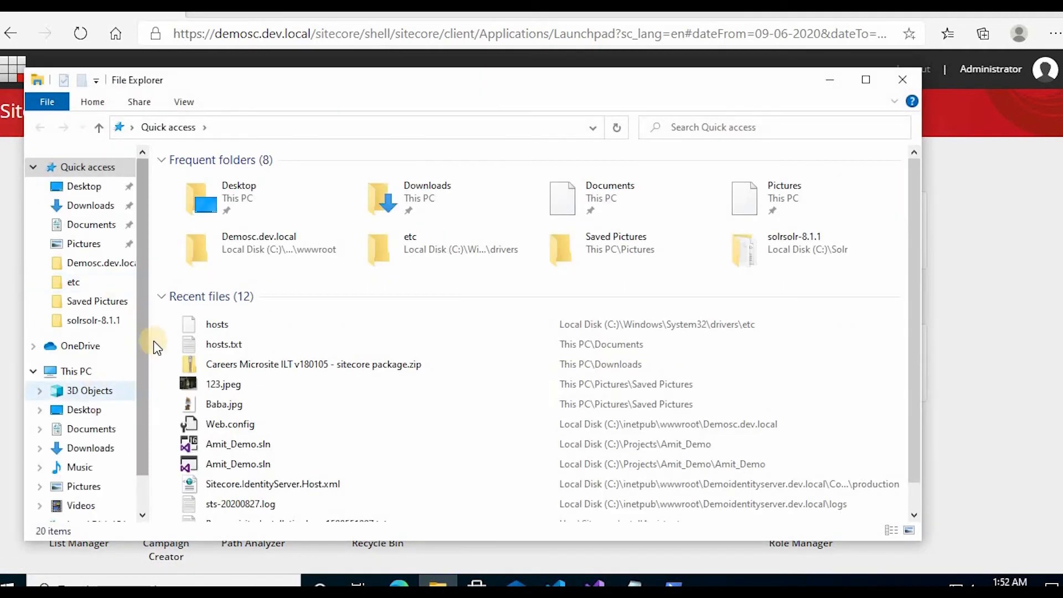
left_click(75, 371)
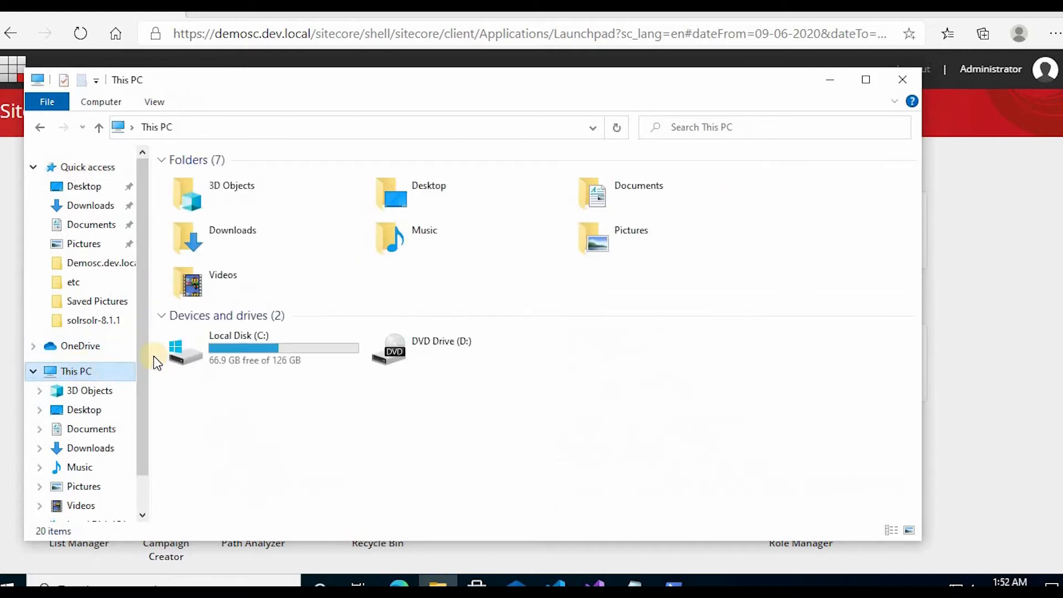
double_click(237, 348)
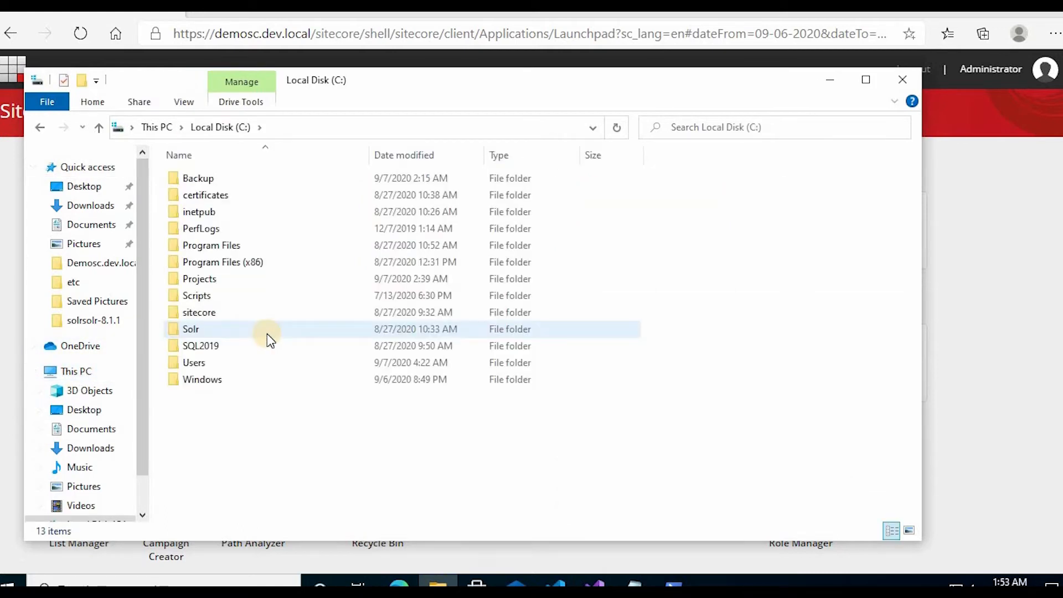
left_click(194, 362)
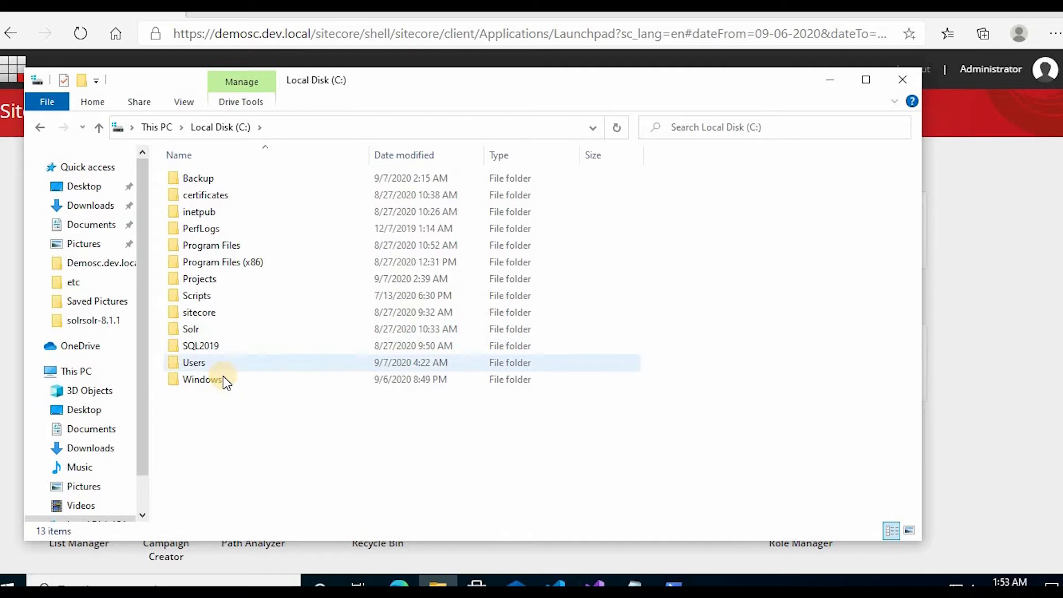
double_click(202, 379)
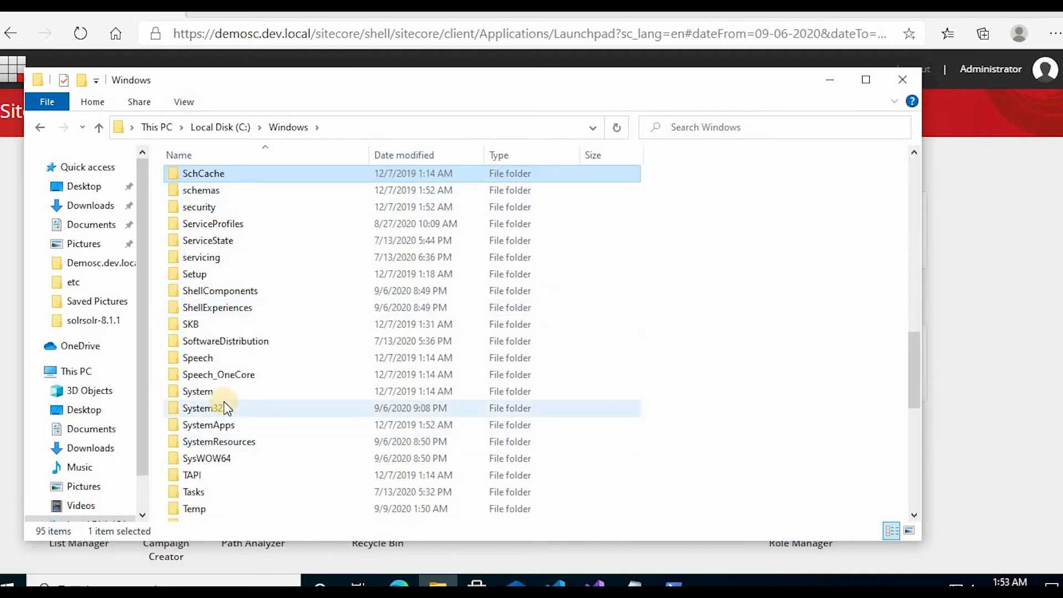
double_click(202, 408)
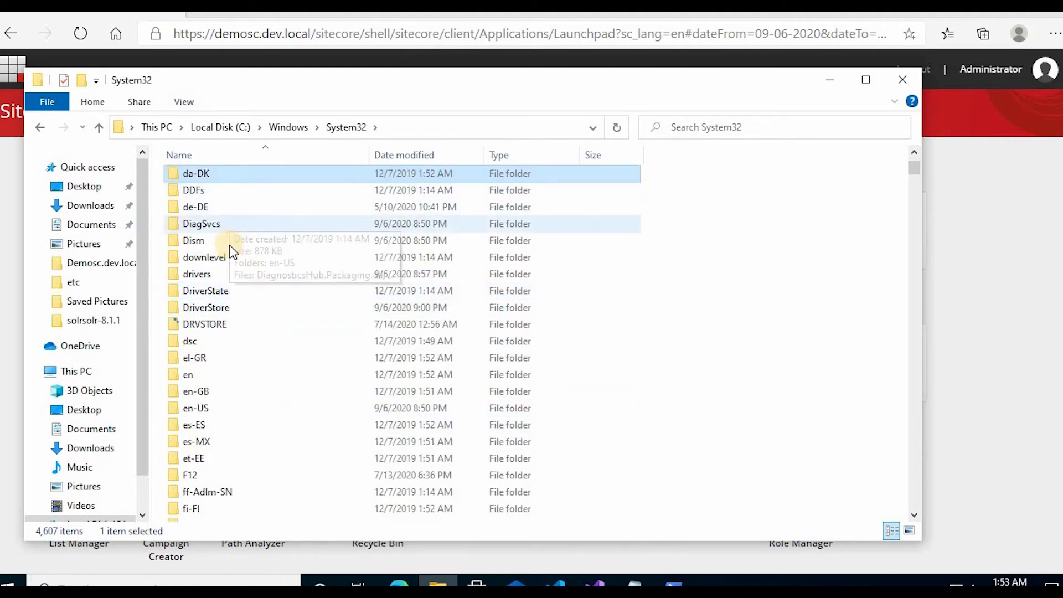
double_click(196, 274)
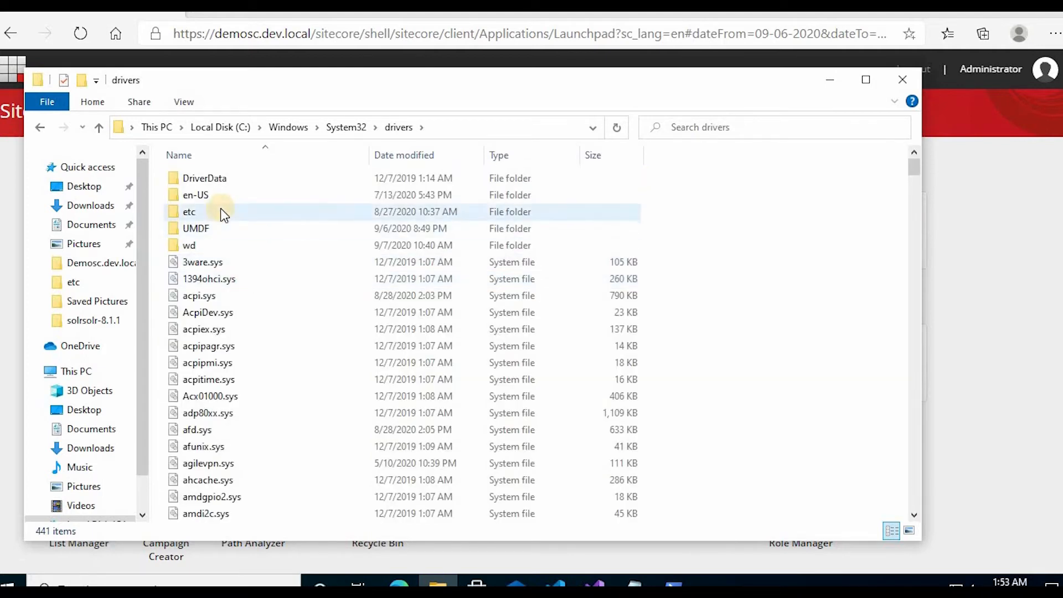
double_click(188, 211)
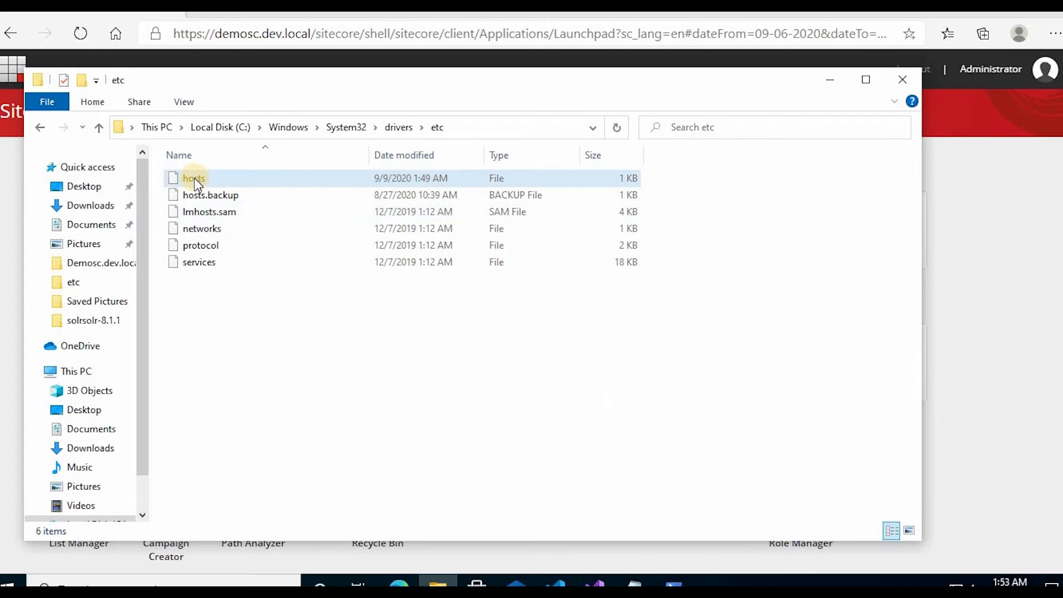
Step: Open hosts in Notepad and add a 127.0.0.1 entry for careers.dev.local
right_click(193, 178)
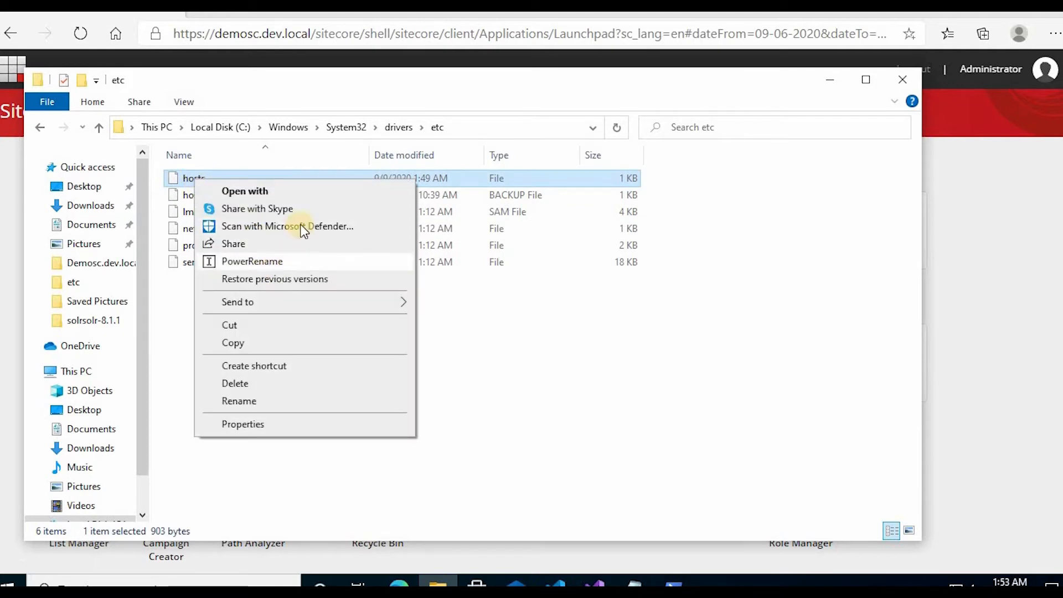
left_click(244, 190)
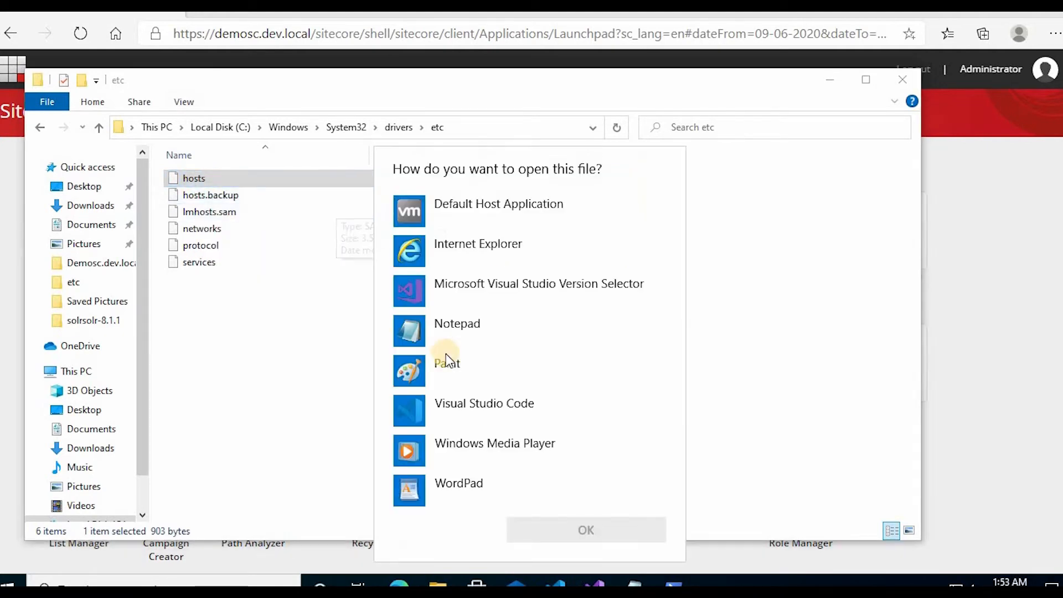
left_click(584, 529)
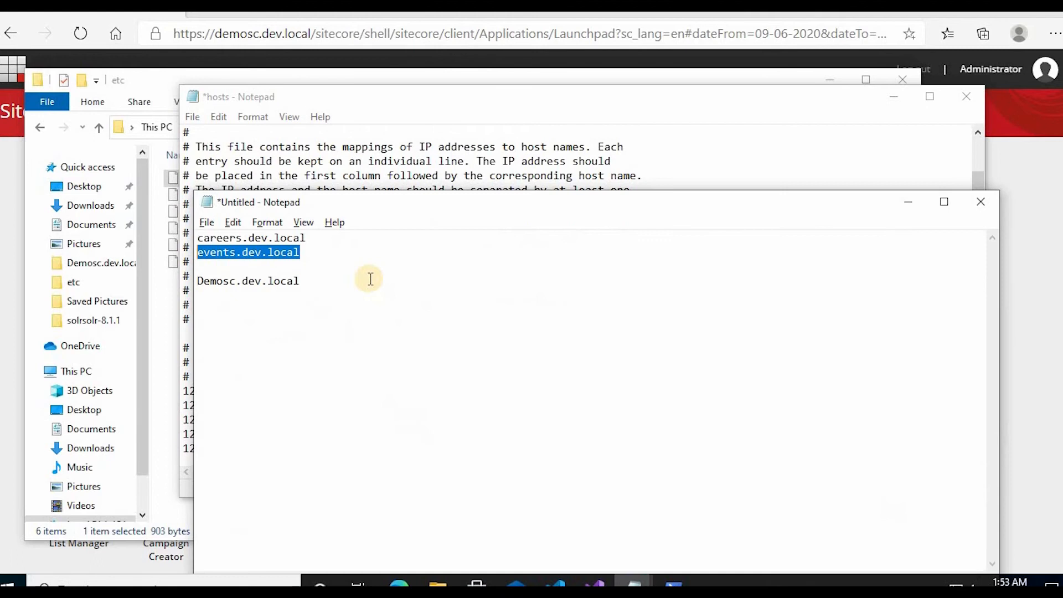
left_click(227, 234)
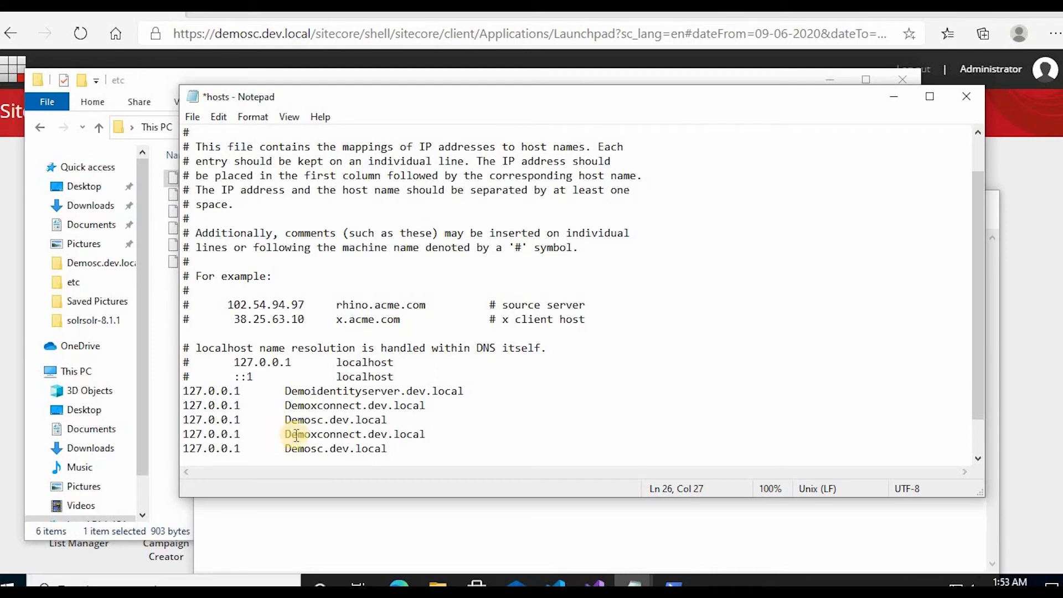
type("careers.dev.local")
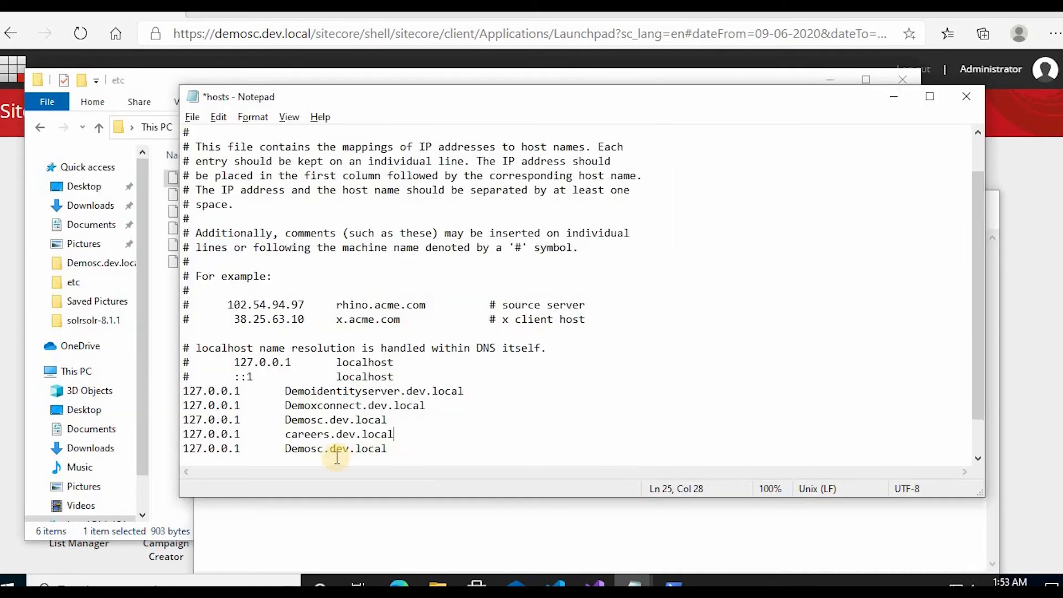
double_click(335, 448)
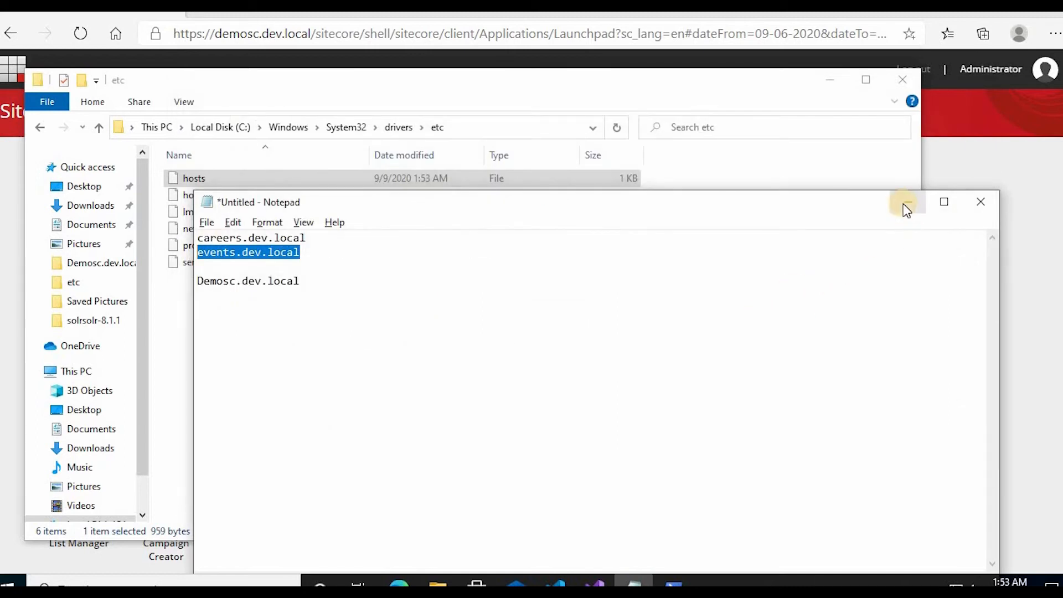
Step: Open a new InPrivate Edge window and load careers.dev.local
left_click(980, 202)
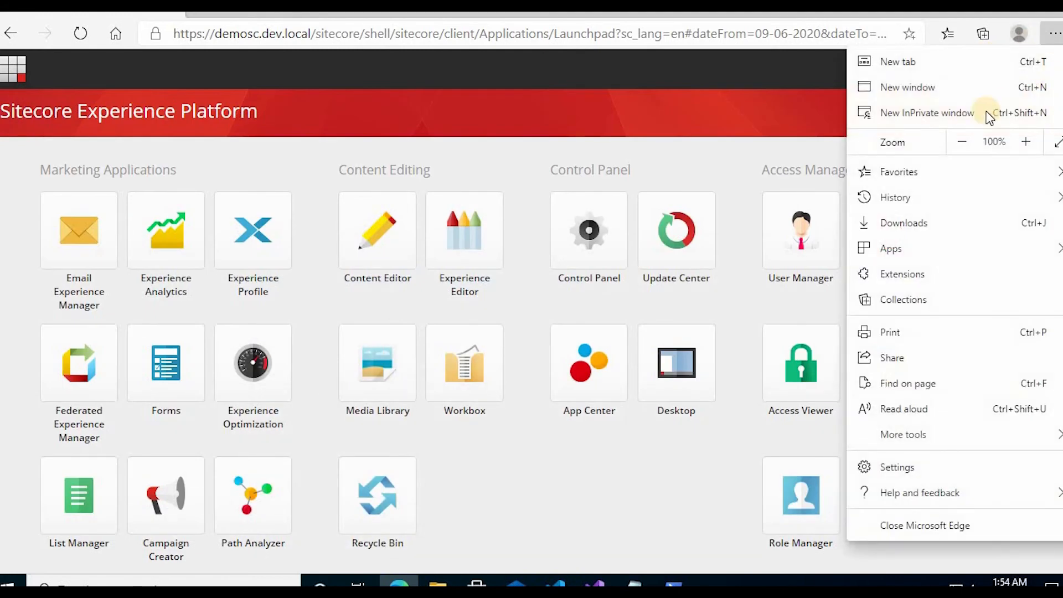
left_click(926, 112)
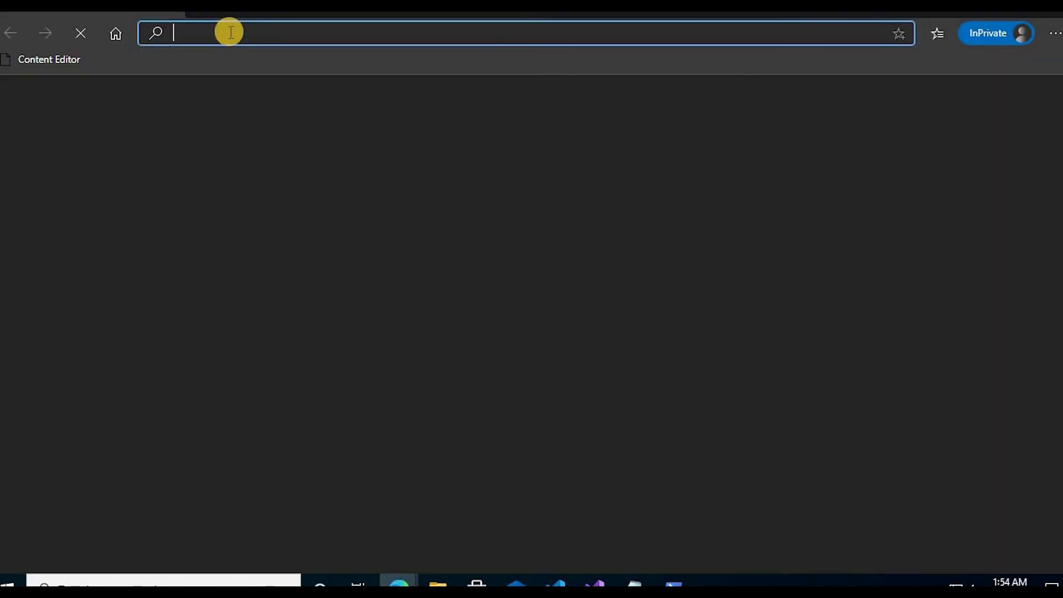
type("careers.dev.local")
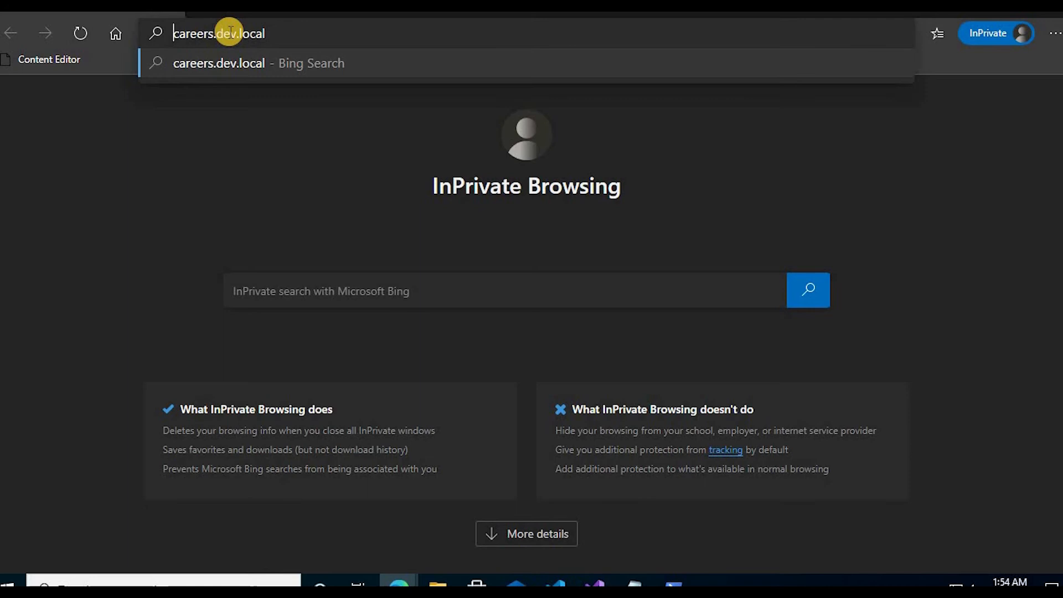
type("http:")
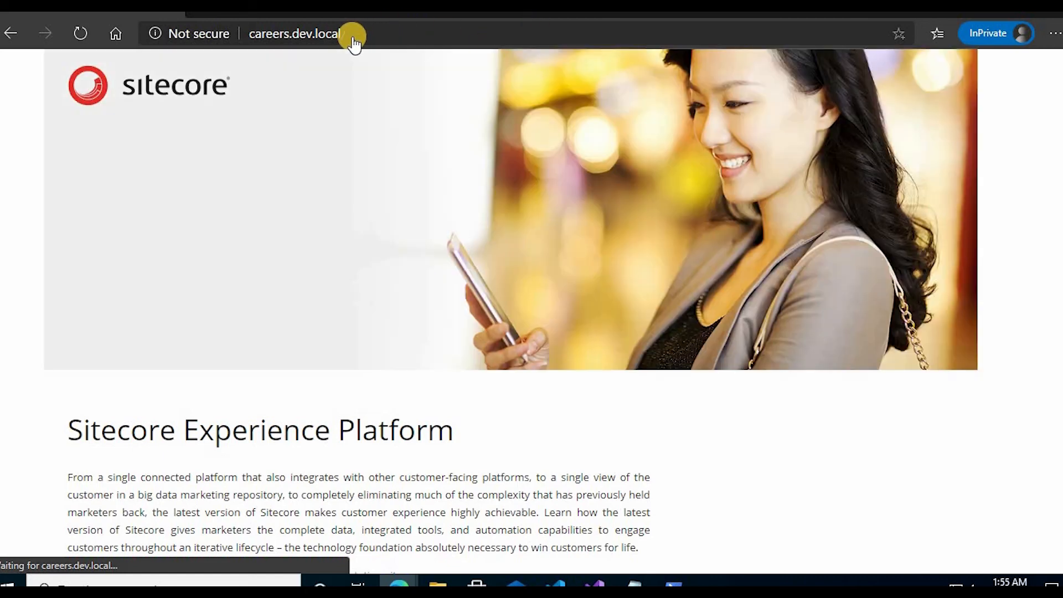
left_click(298, 33)
type("/sitec")
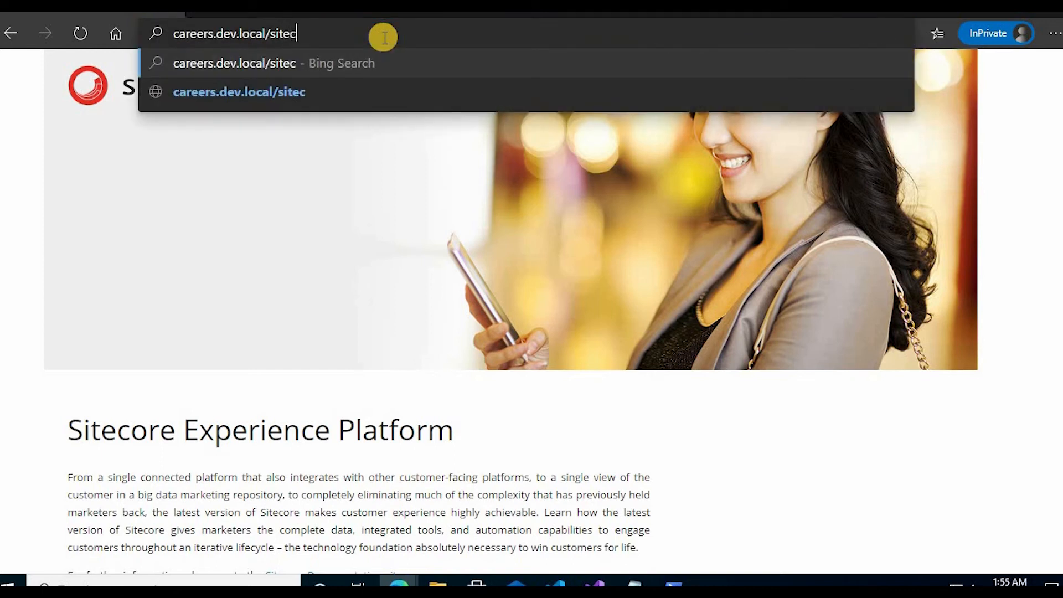
type("ore")
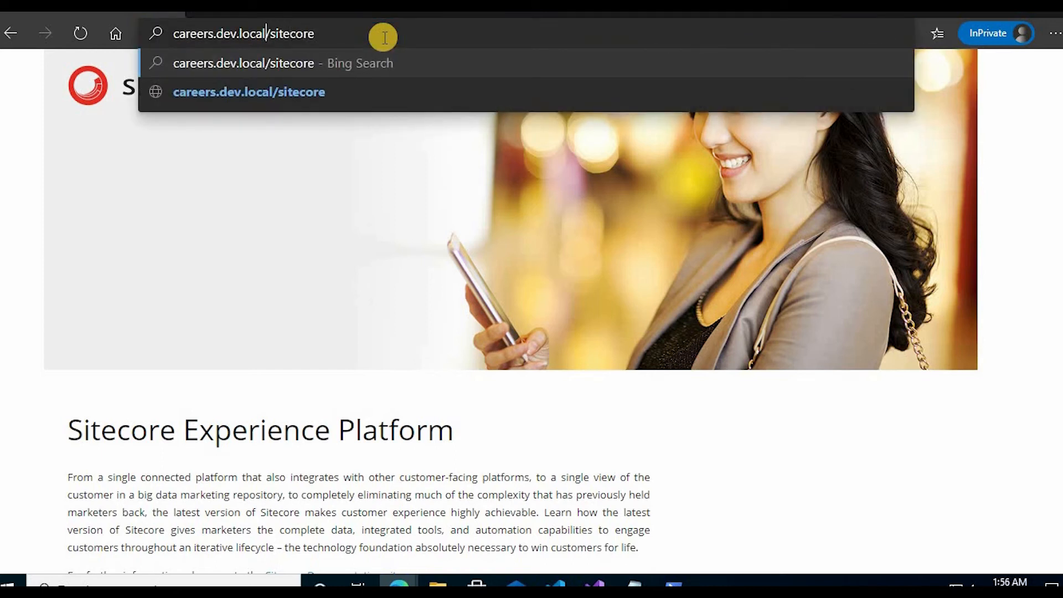
type("htt")
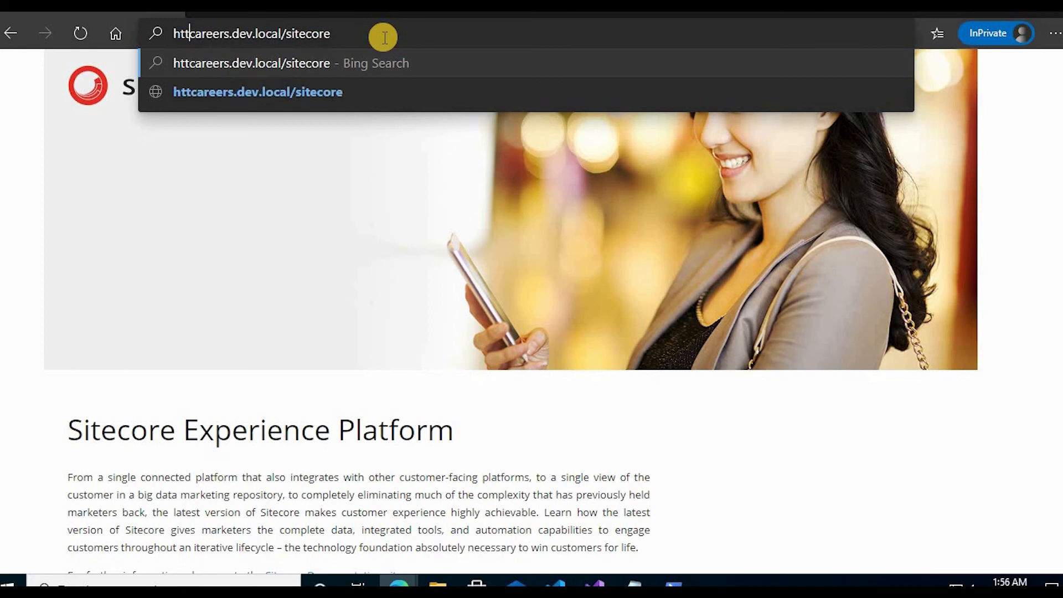
type("http://careers.dev.local/sitecore")
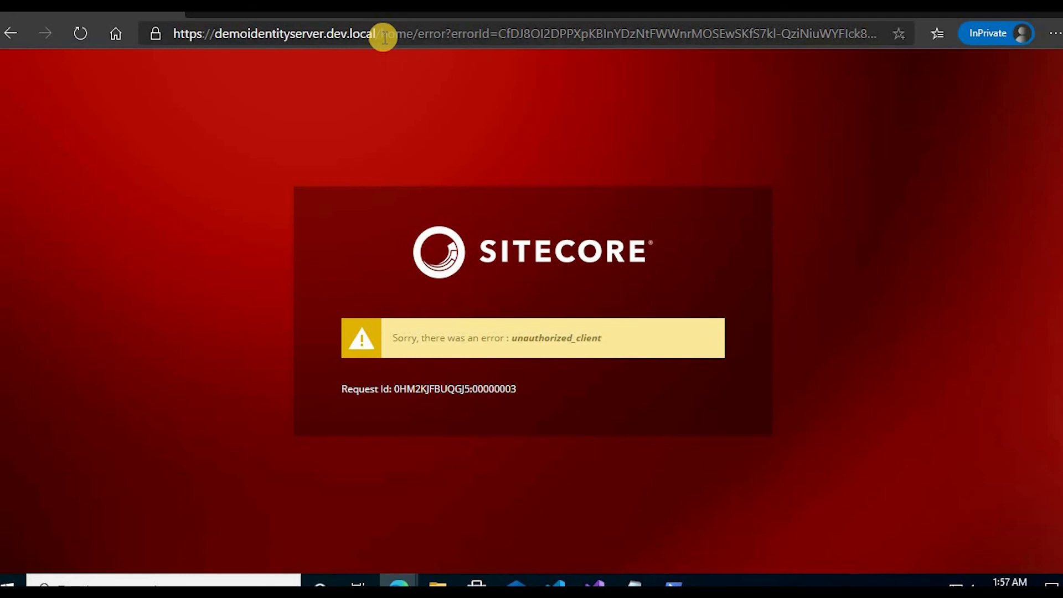
mouse_move(217, 49)
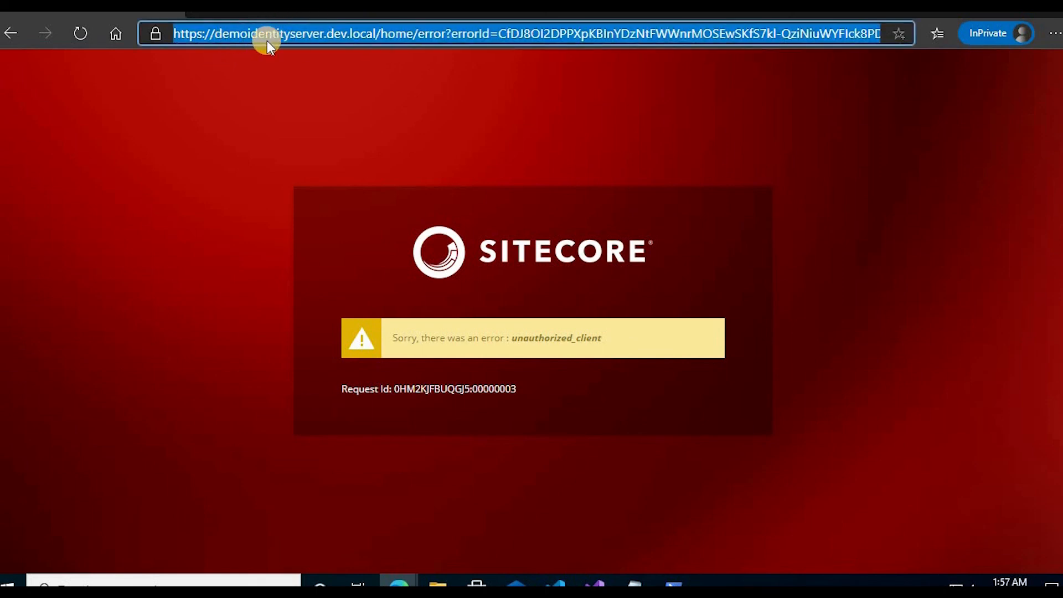
mouse_move(292, 46)
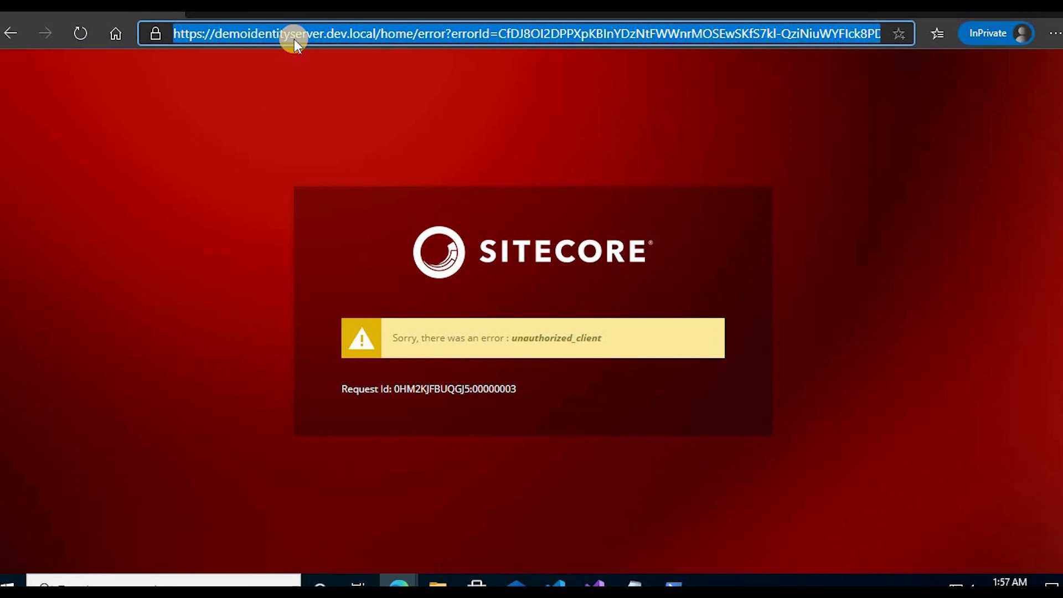
mouse_move(299, 40)
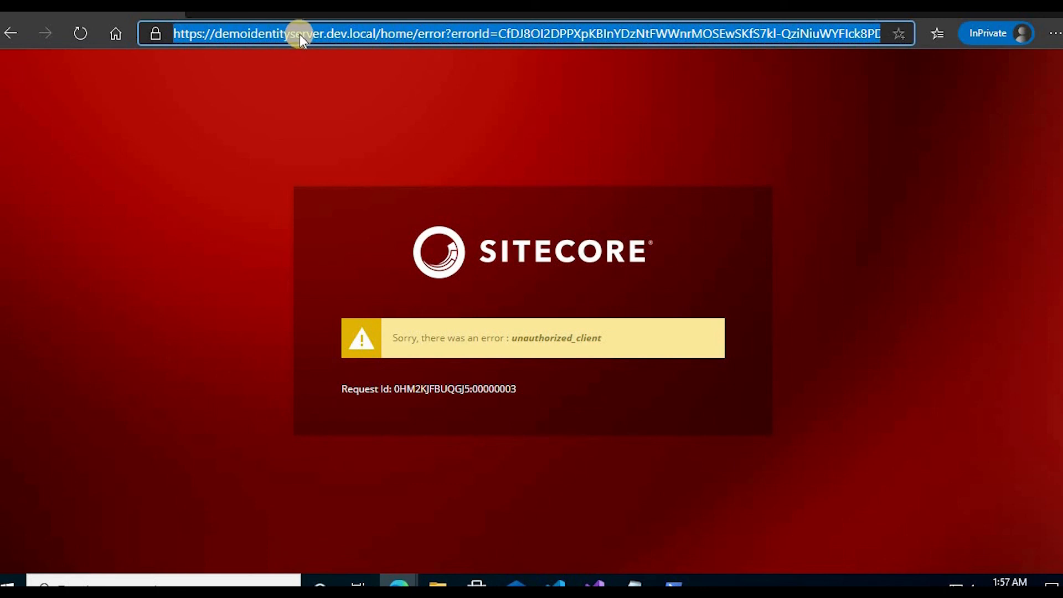